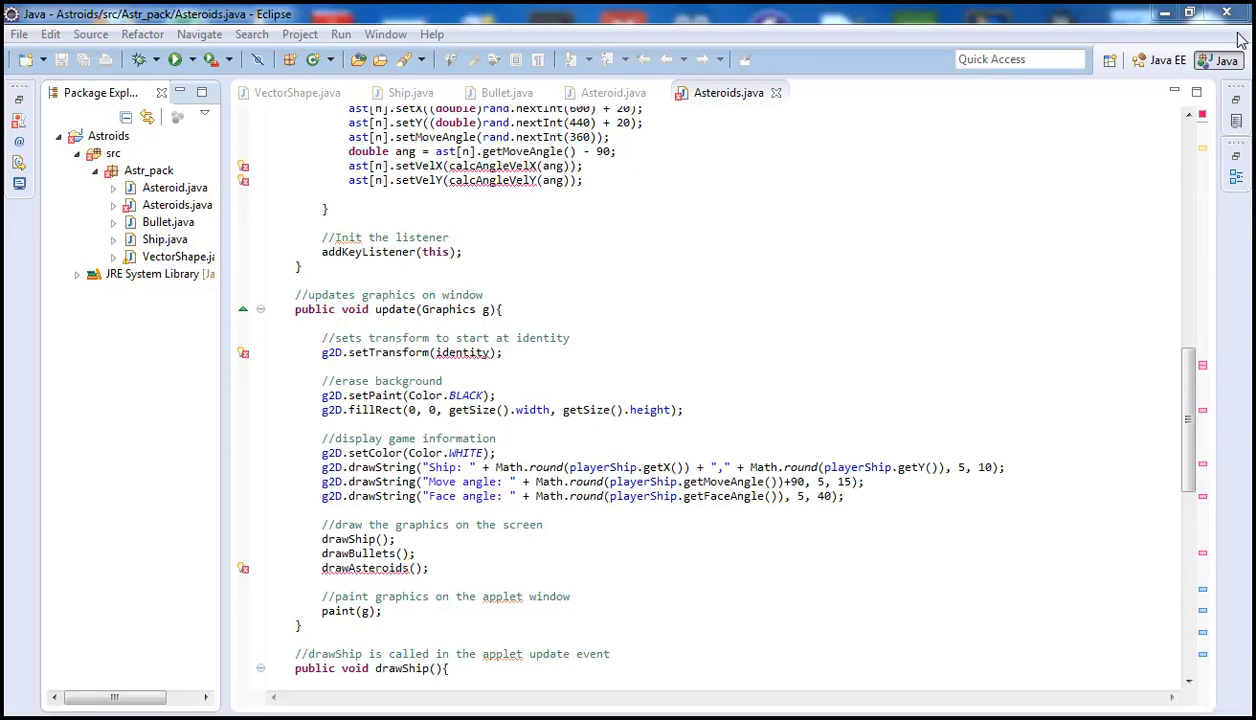
# Place the cursor in Asteroids.java and scroll down to the end of drawBullets().
pyautogui.click(761, 586)
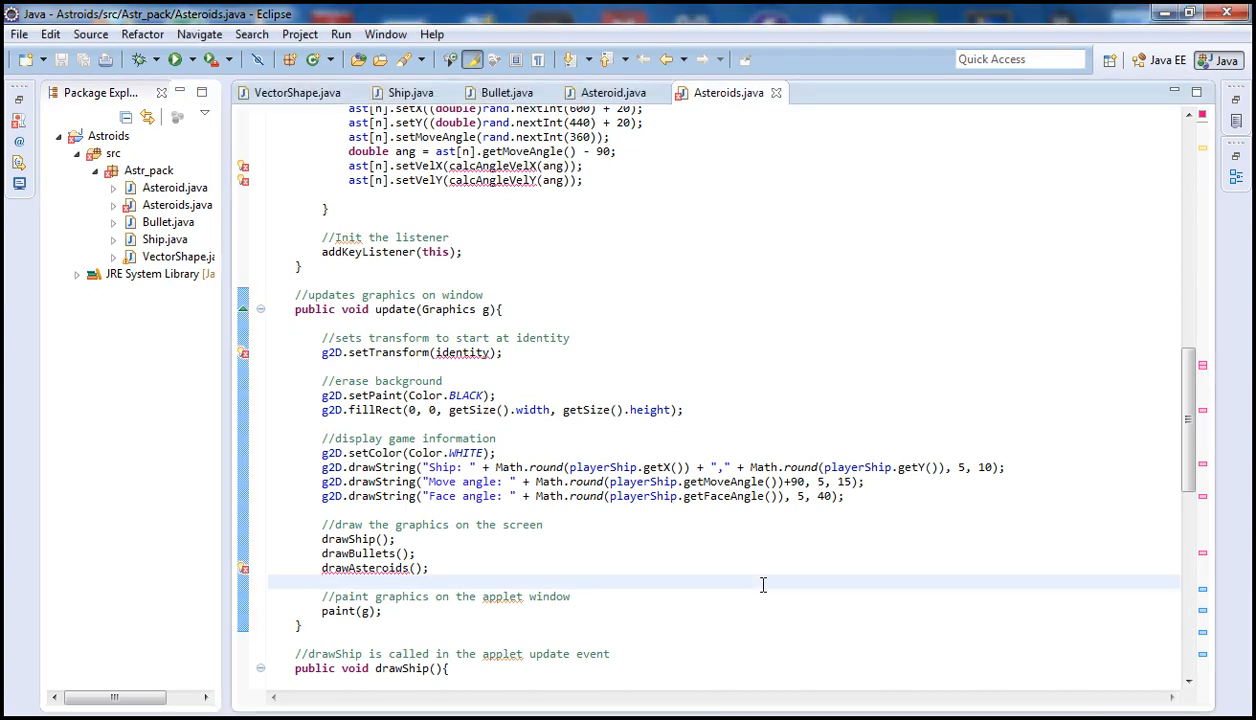
pyautogui.moveTo(776, 551)
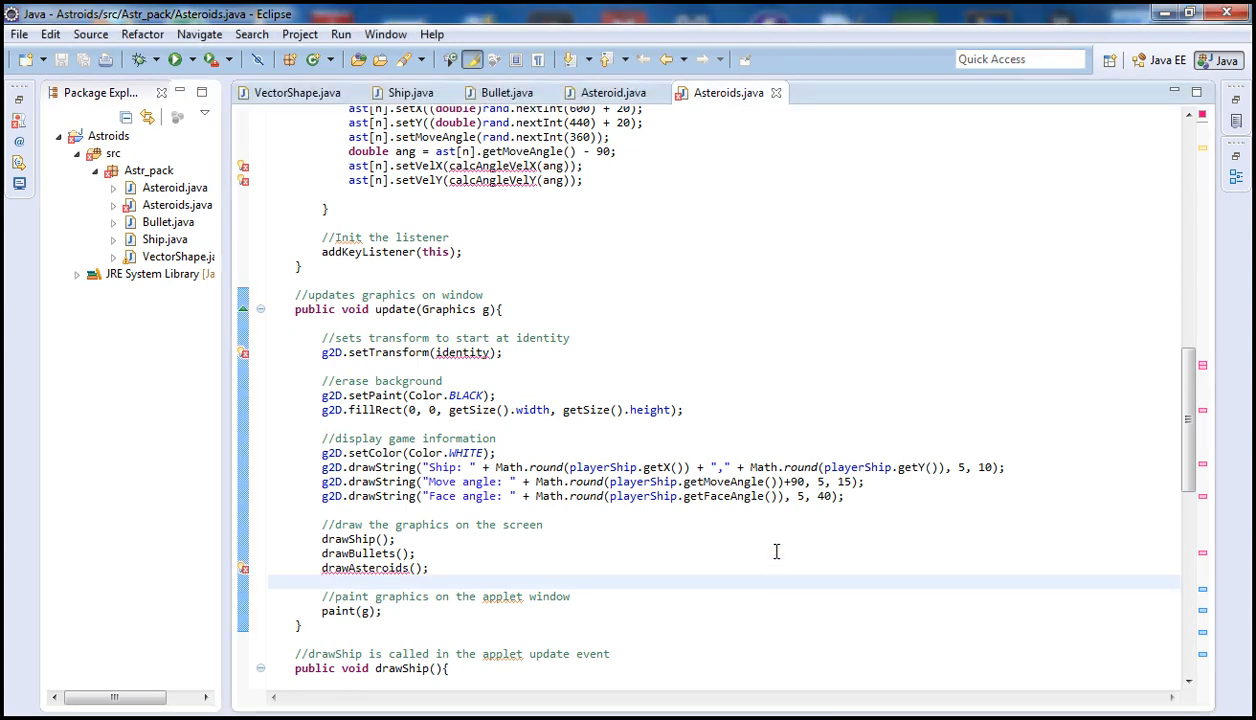
pyautogui.scroll(-3)
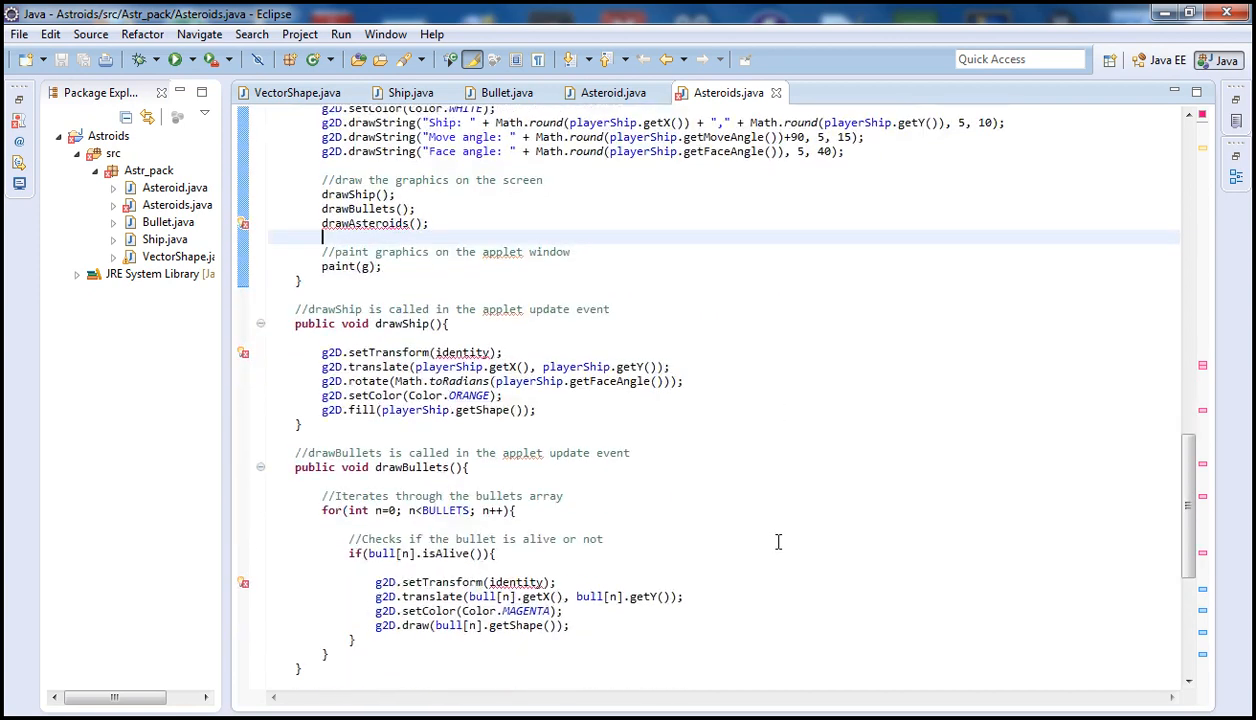
pyautogui.scroll(-3)
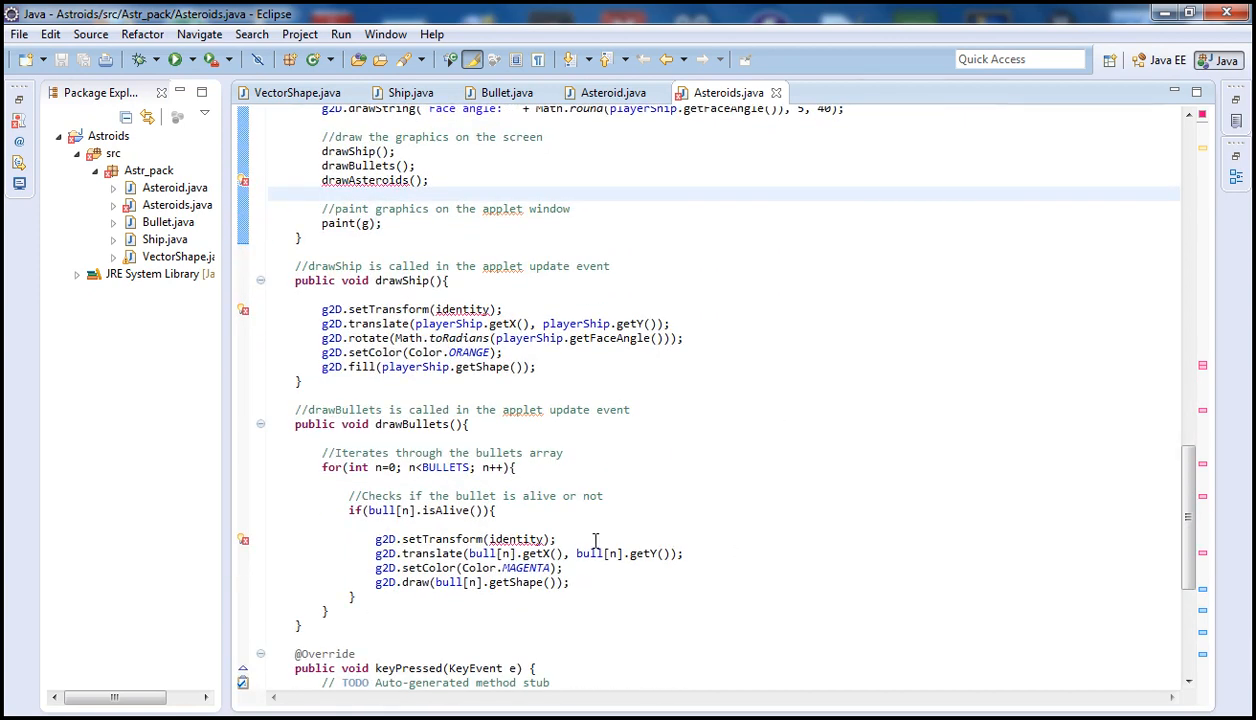
pyautogui.moveTo(415, 409)
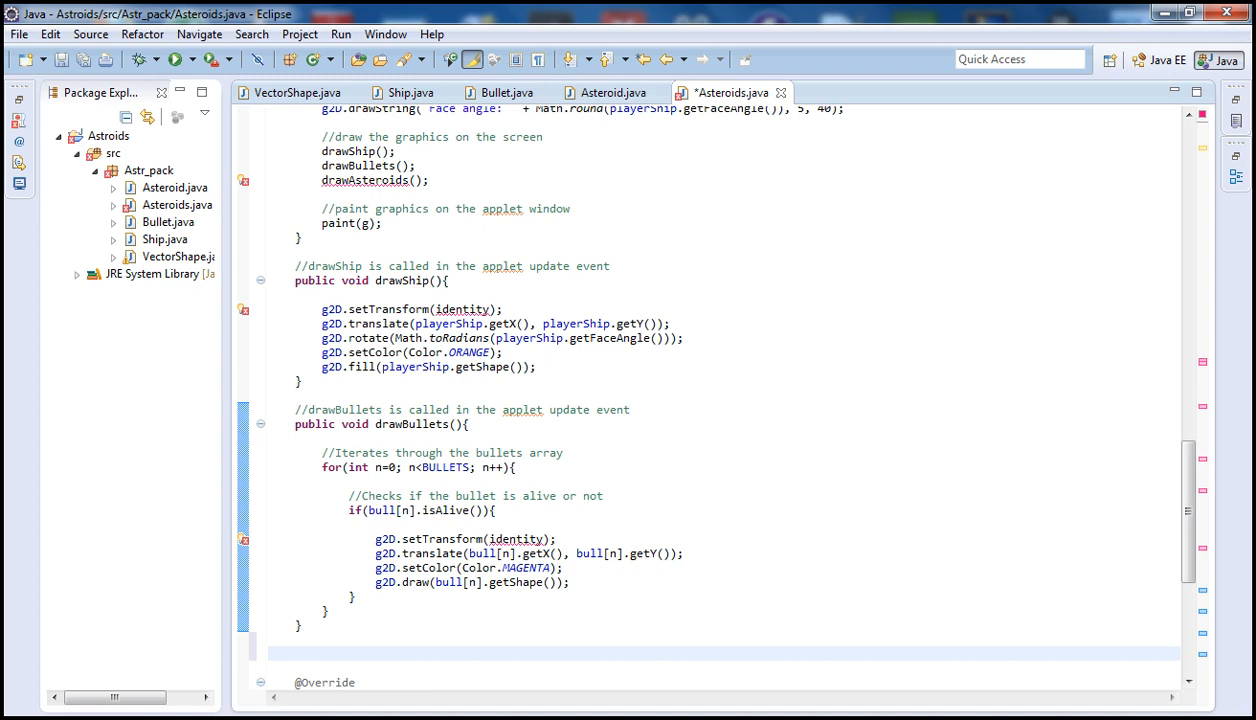
# Add the comment '//drawAsteroids is called in the applet update event'.
pyautogui.write('//')
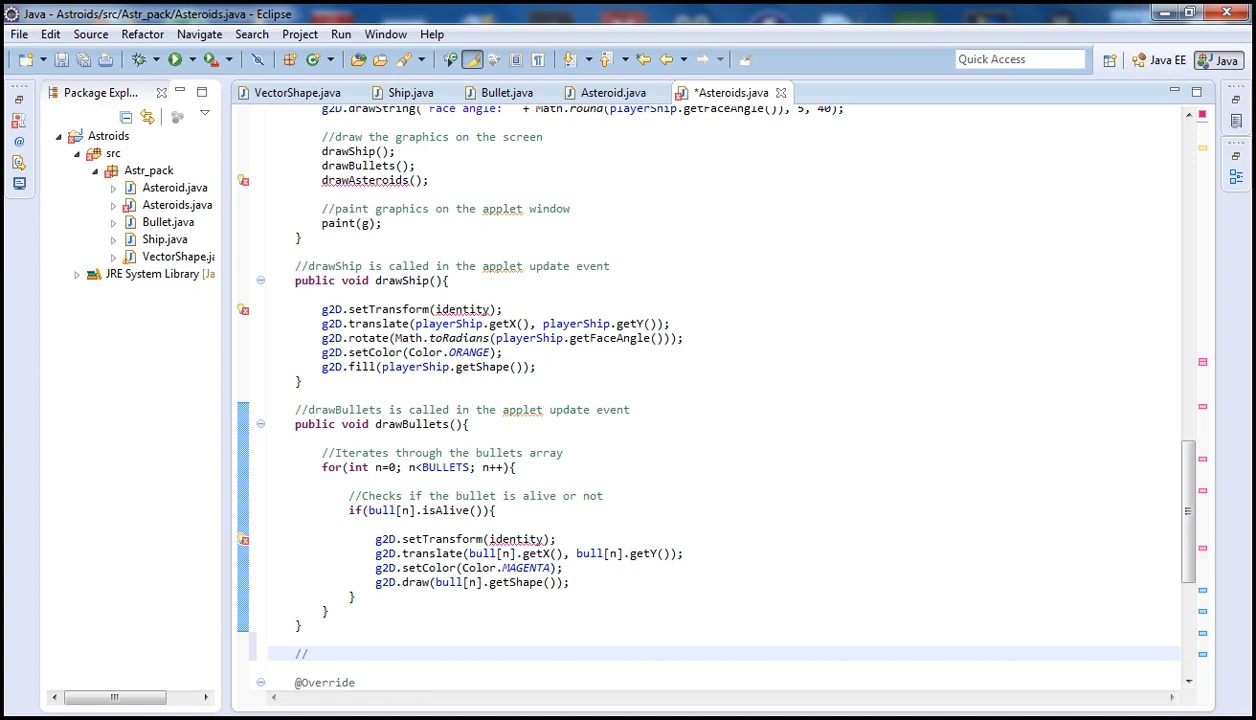
pyautogui.write('drawS')
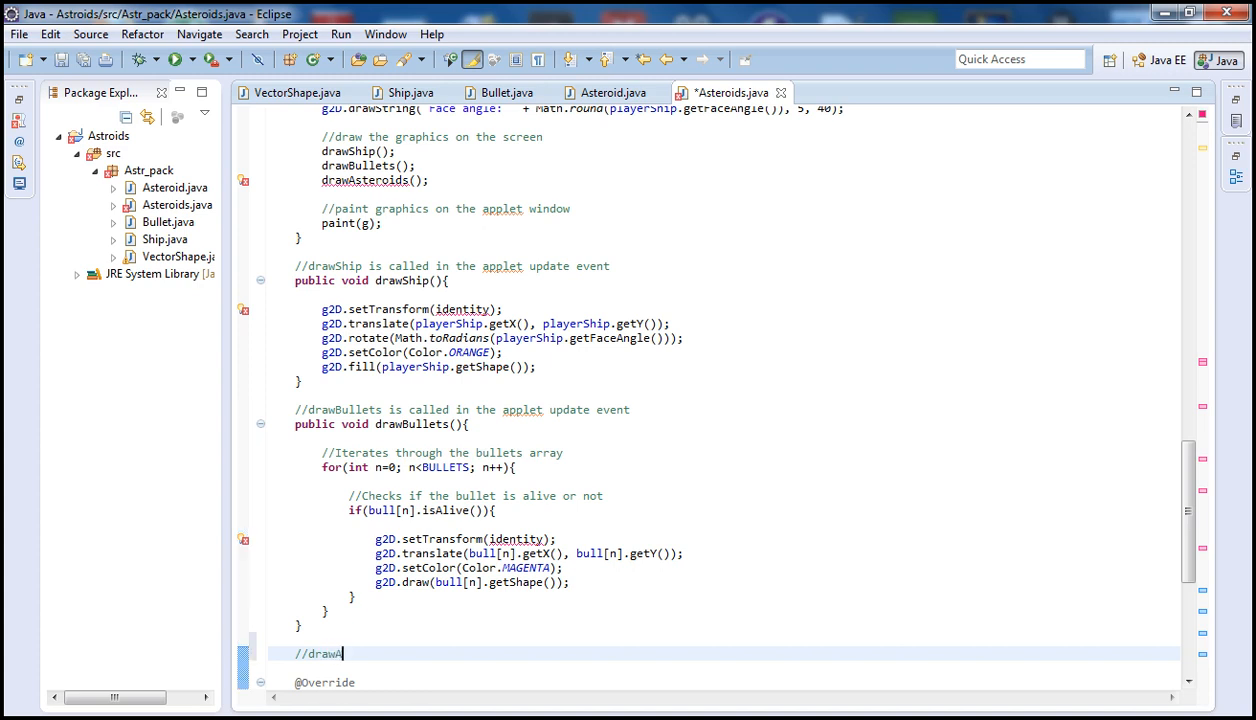
pyautogui.write('steriod')
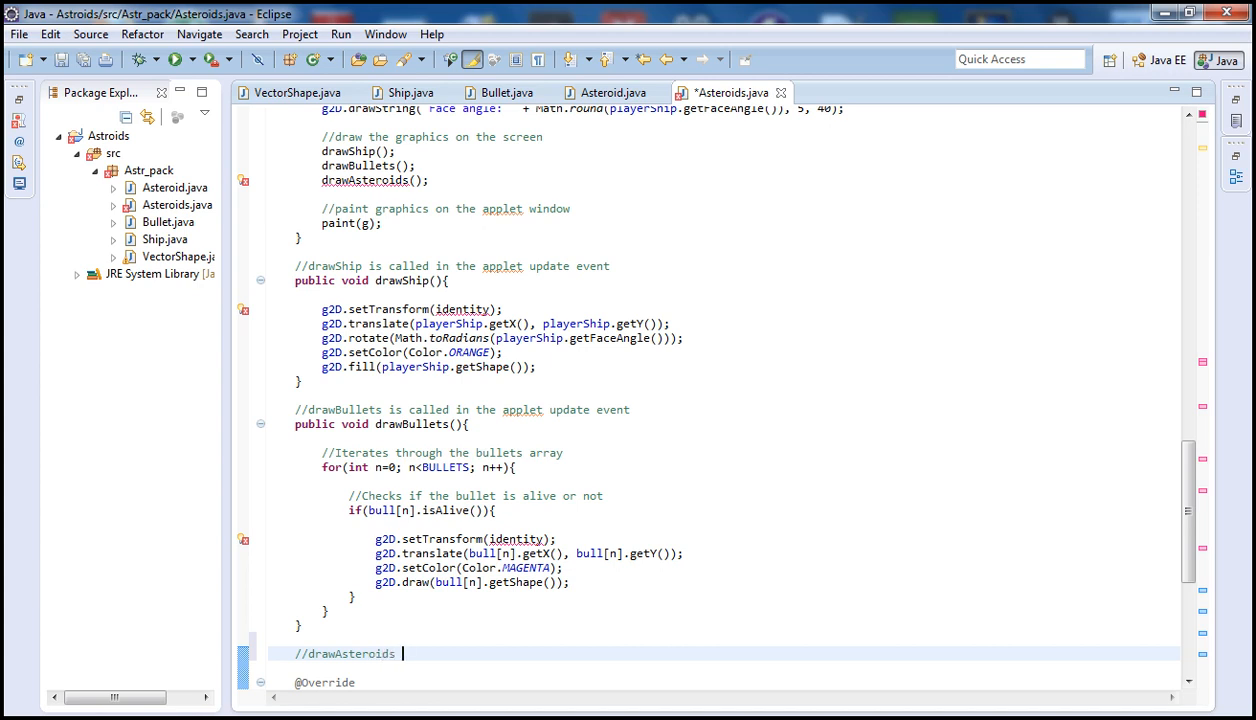
pyautogui.write('is c')
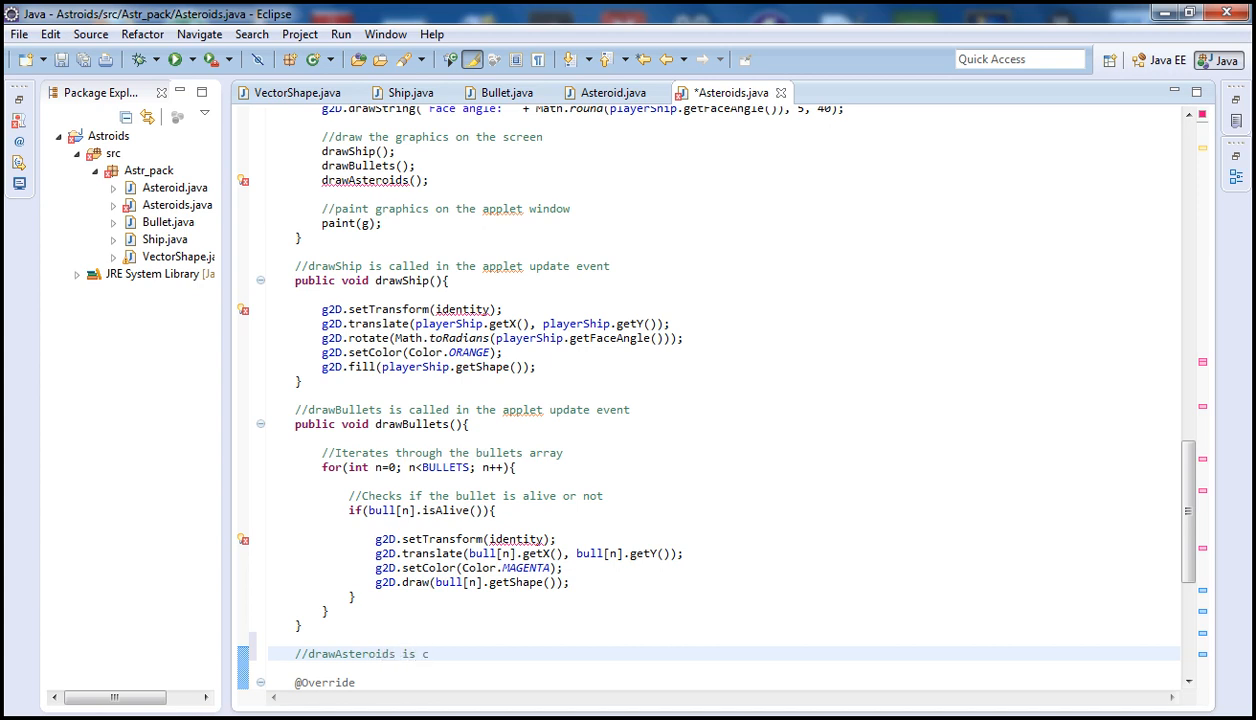
pyautogui.write('alled in the applet upd')
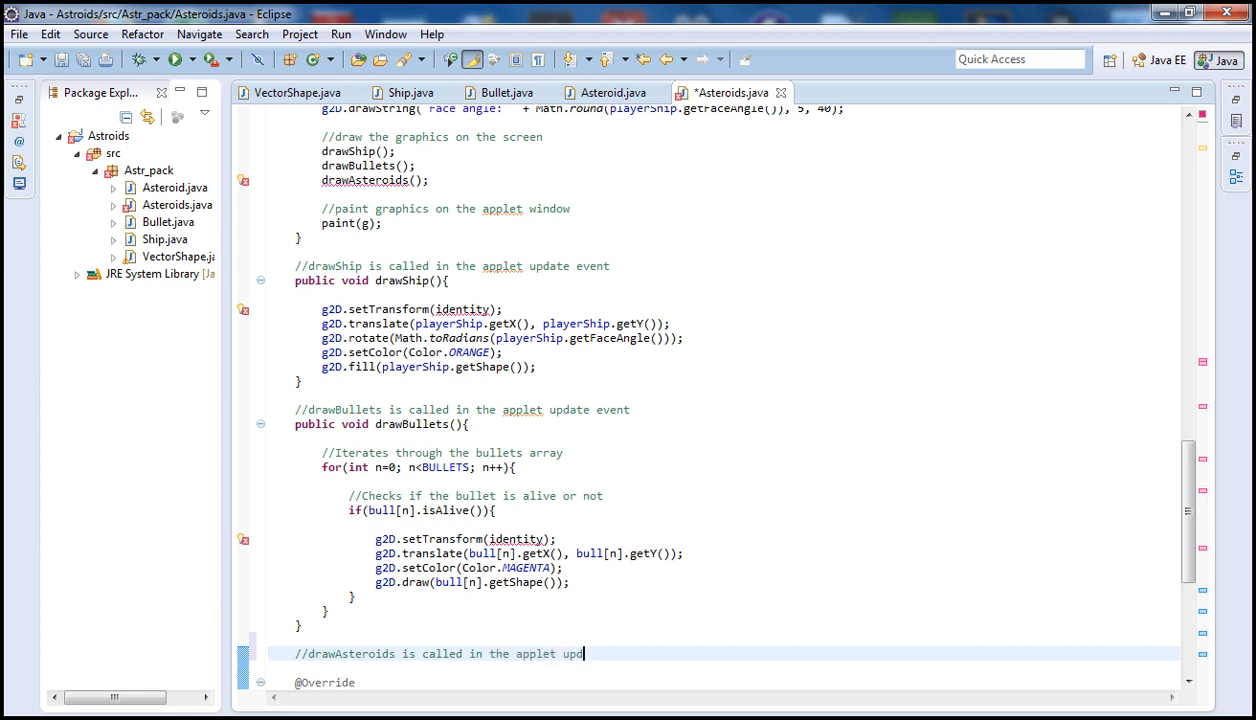
pyautogui.write('ate event')
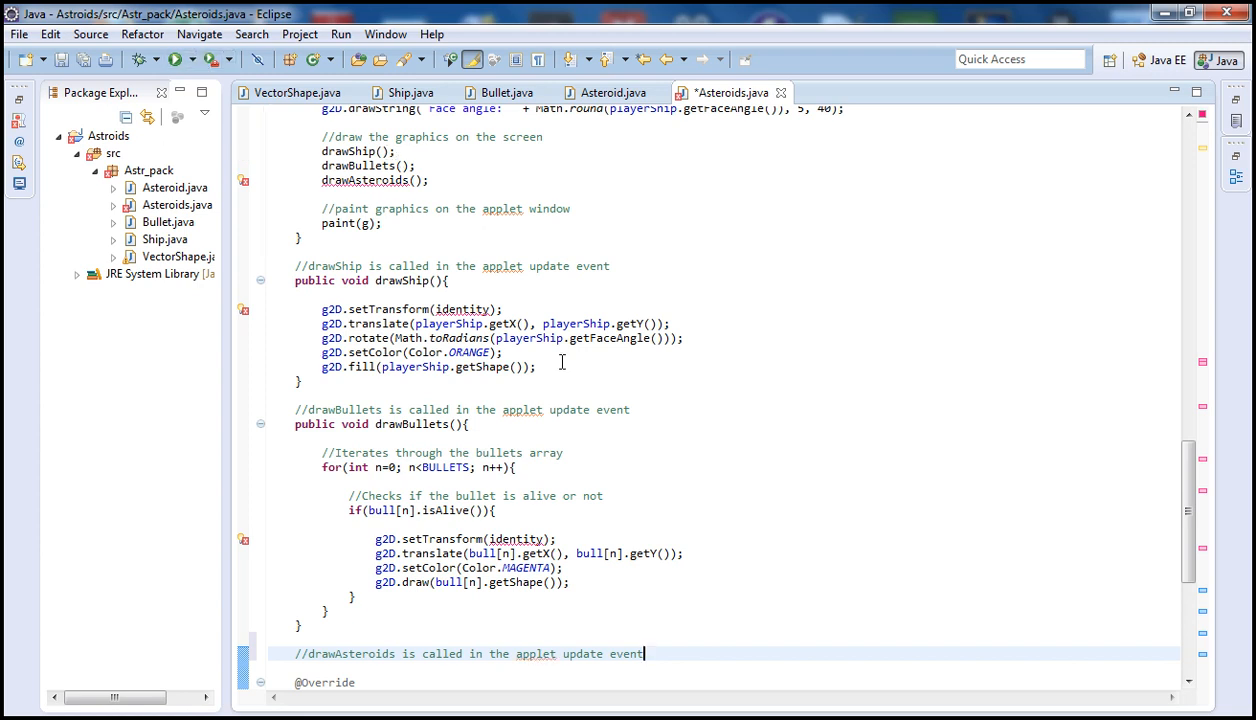
# Declare an empty public void drawAsteroid() method.
pyautogui.write('publc')
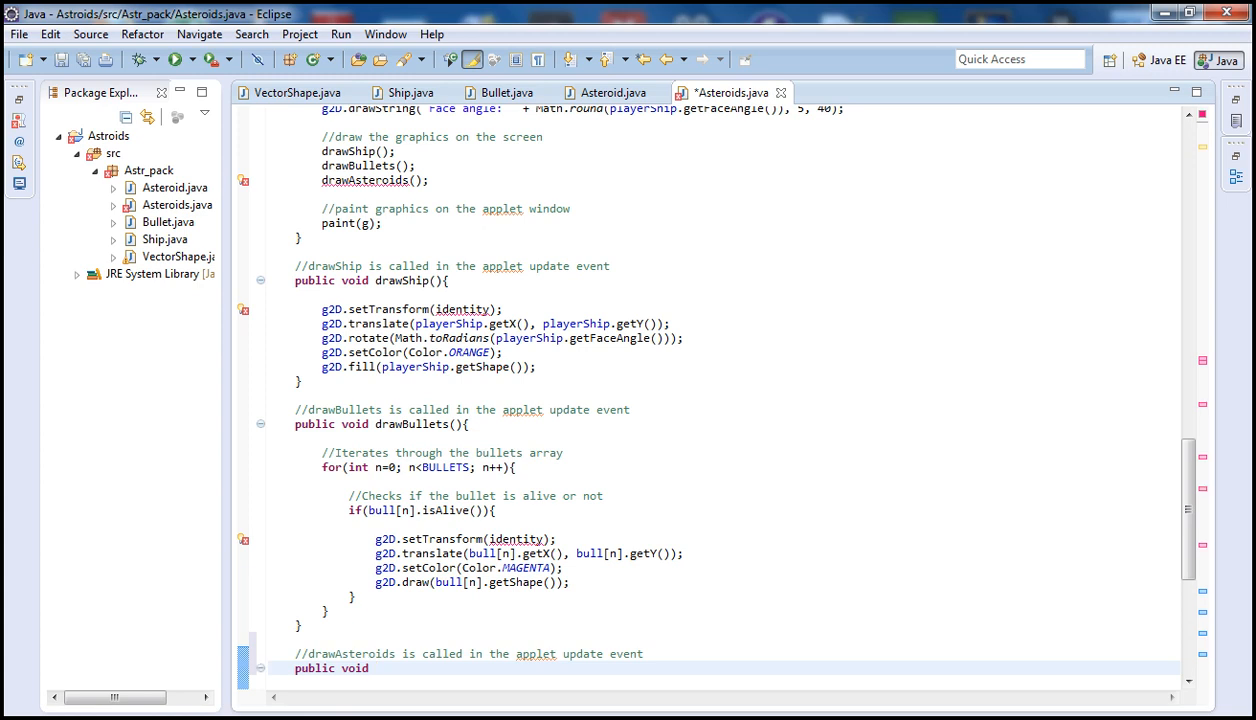
pyautogui.write('drawAs')
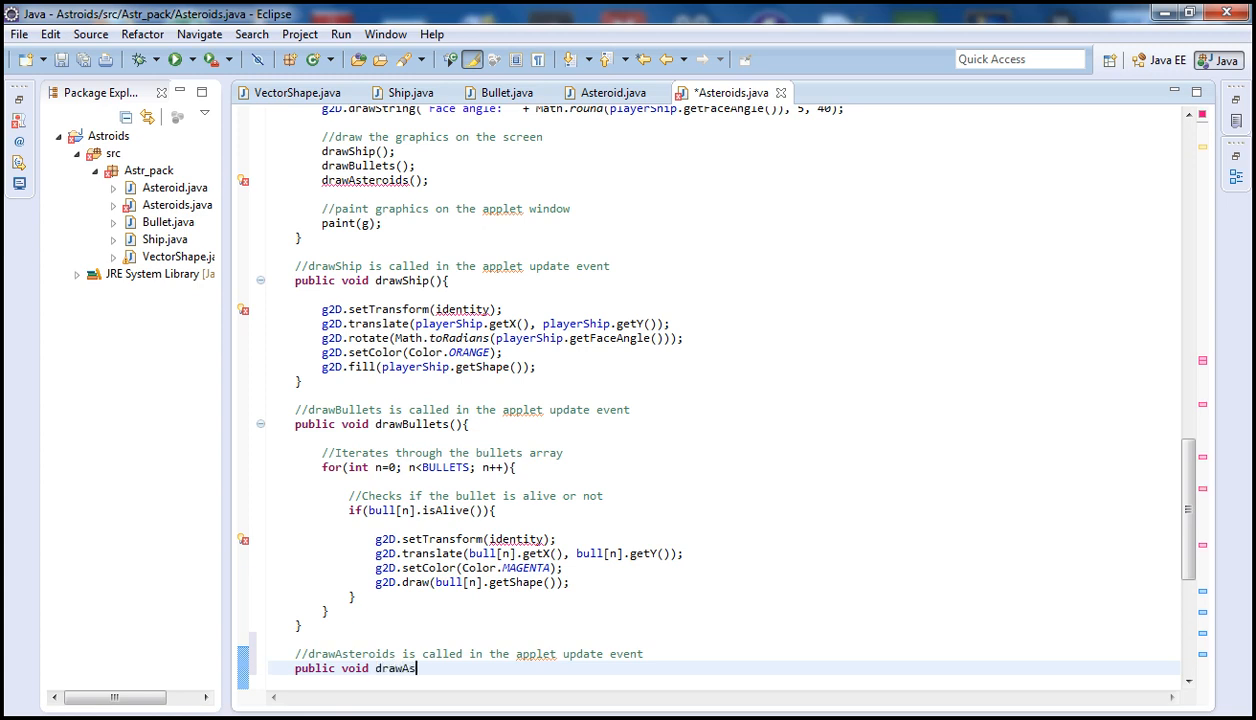
pyautogui.write('teroid(){')
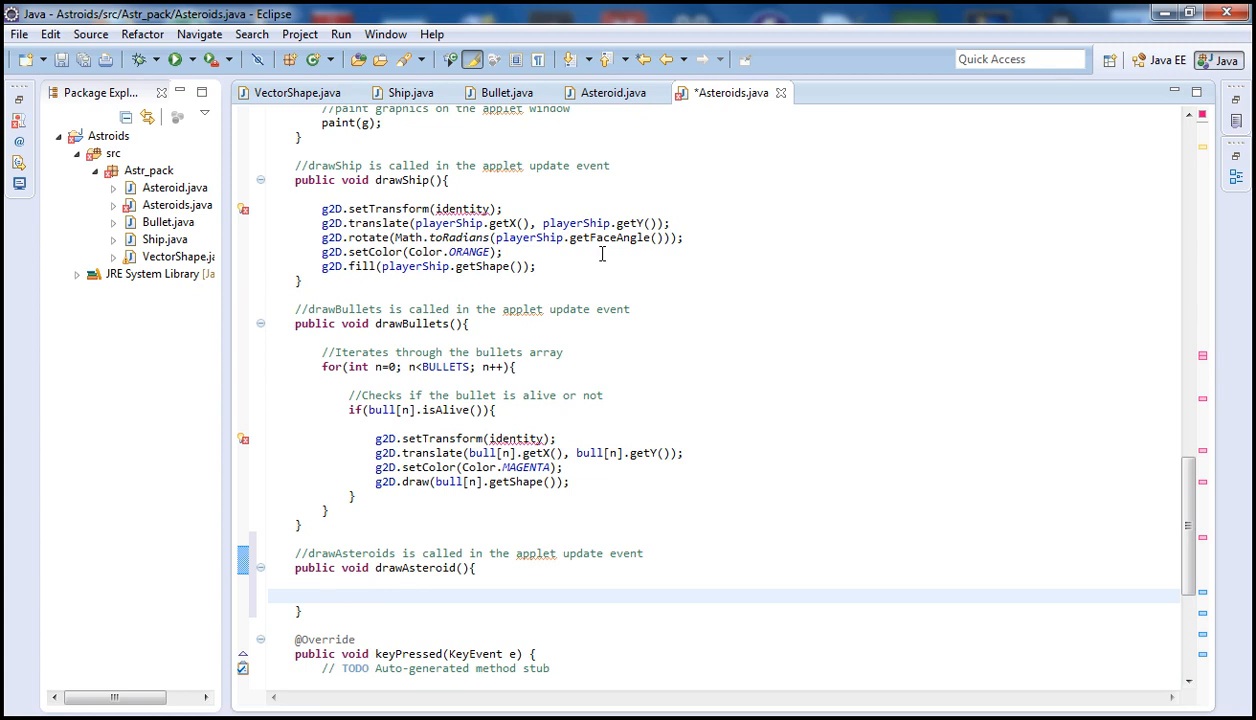
# Add a comment inside drawAsteroid() about iterating through the asteroids array.
pyautogui.write('///')
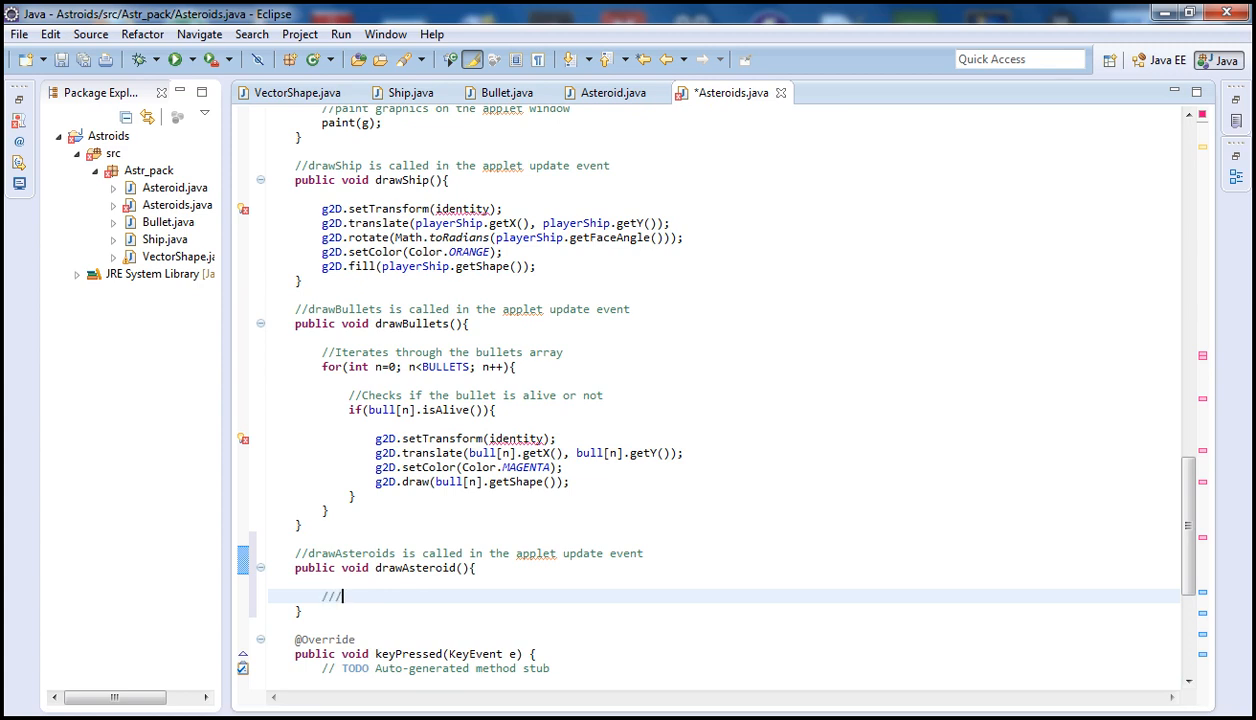
pyautogui.write('Ira')
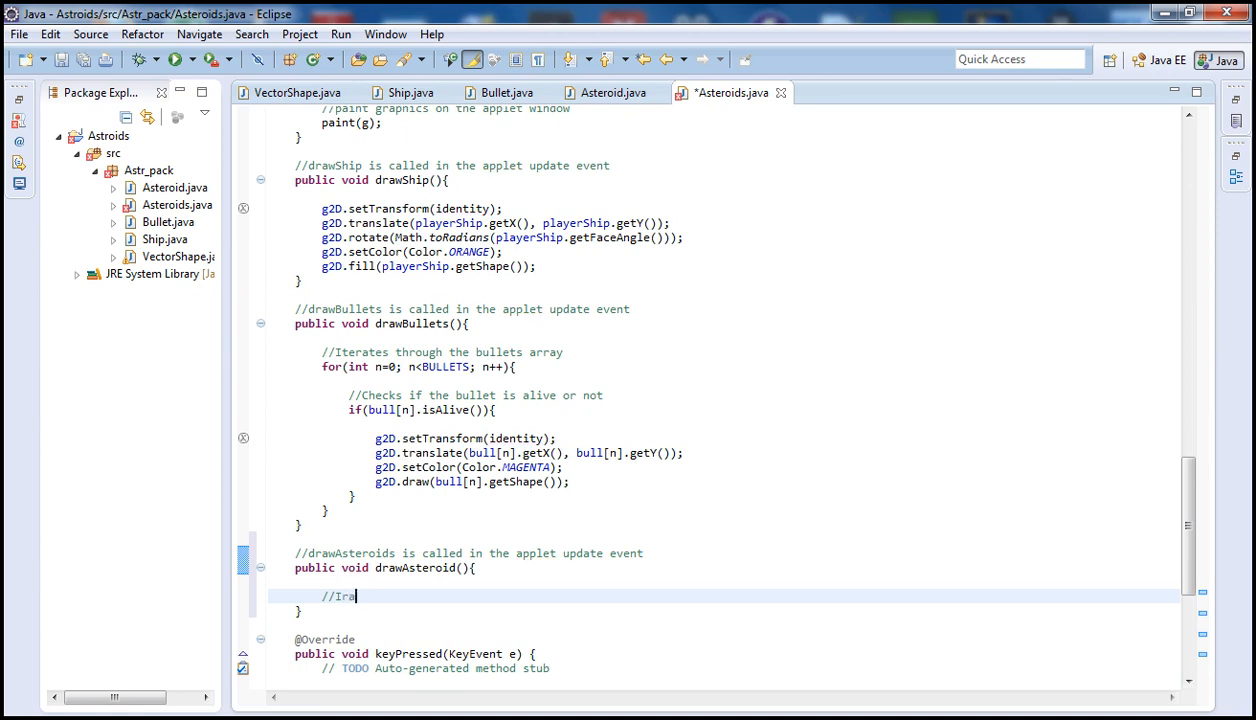
pyautogui.write('terates th')
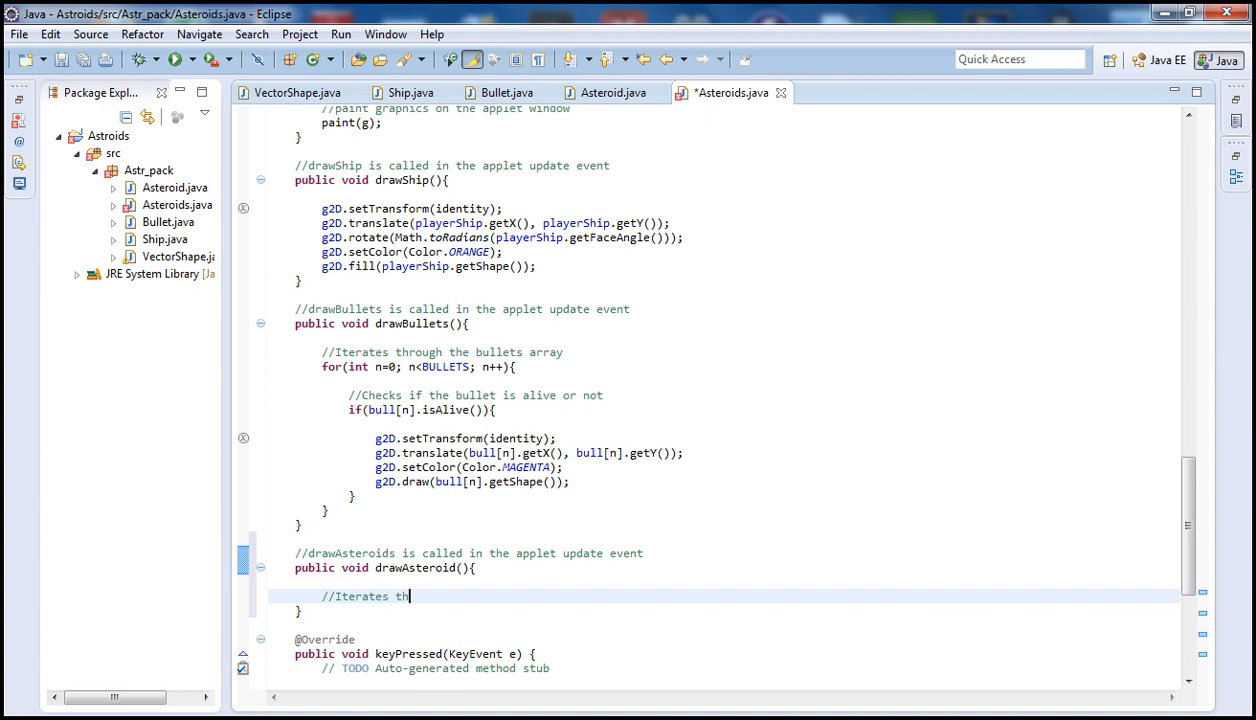
pyautogui.write('rough the')
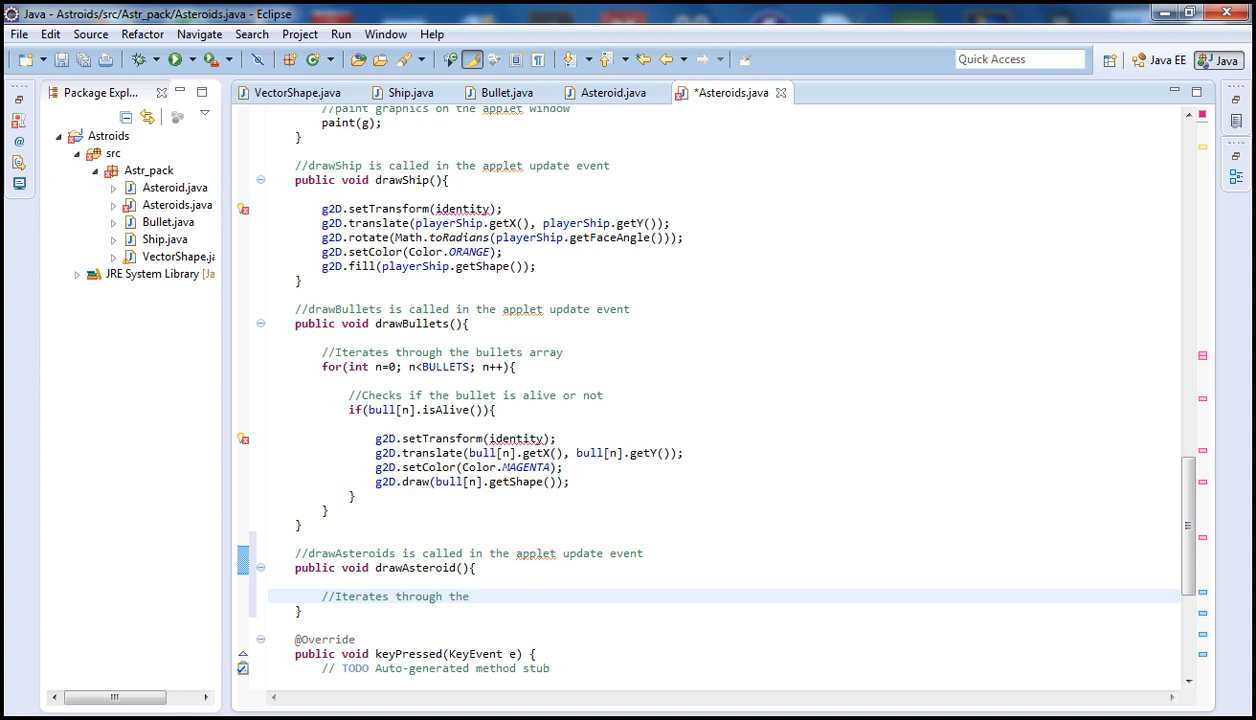
pyautogui.write('ate')
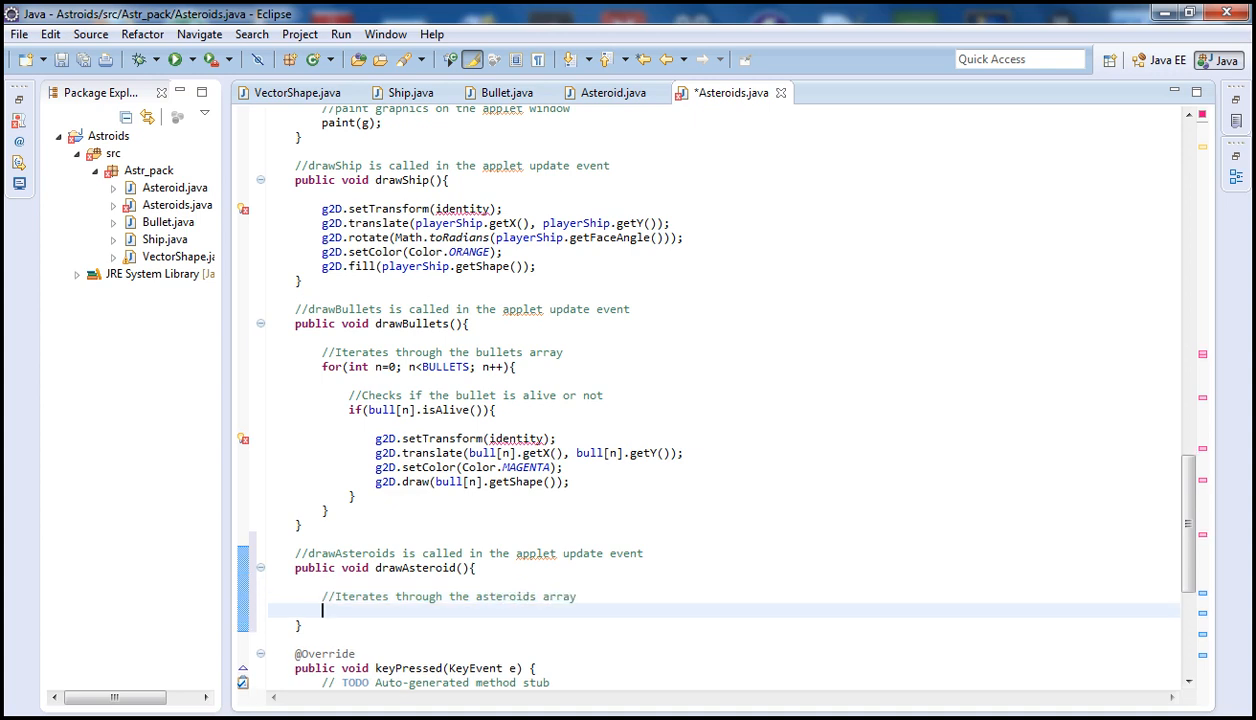
# Write the loop header for(int i=0; i<ASTEROIDS; i++){.
pyautogui.write('for(int i=0;')
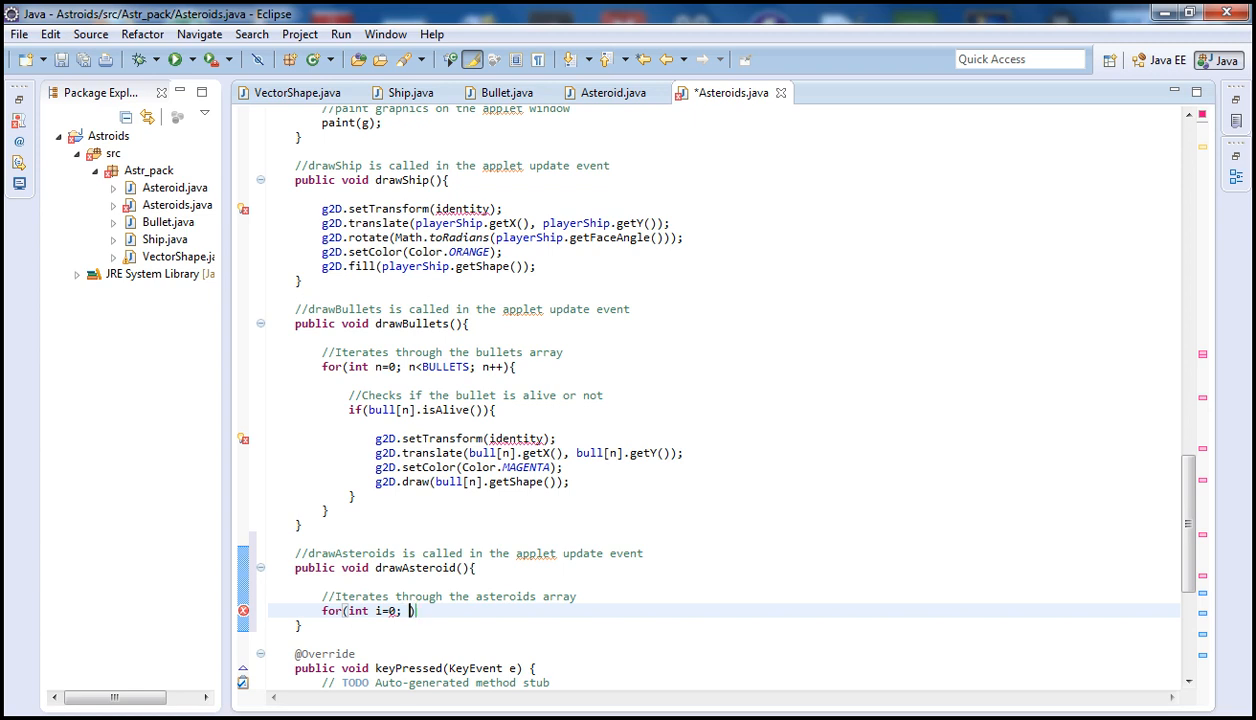
pyautogui.write('i<')
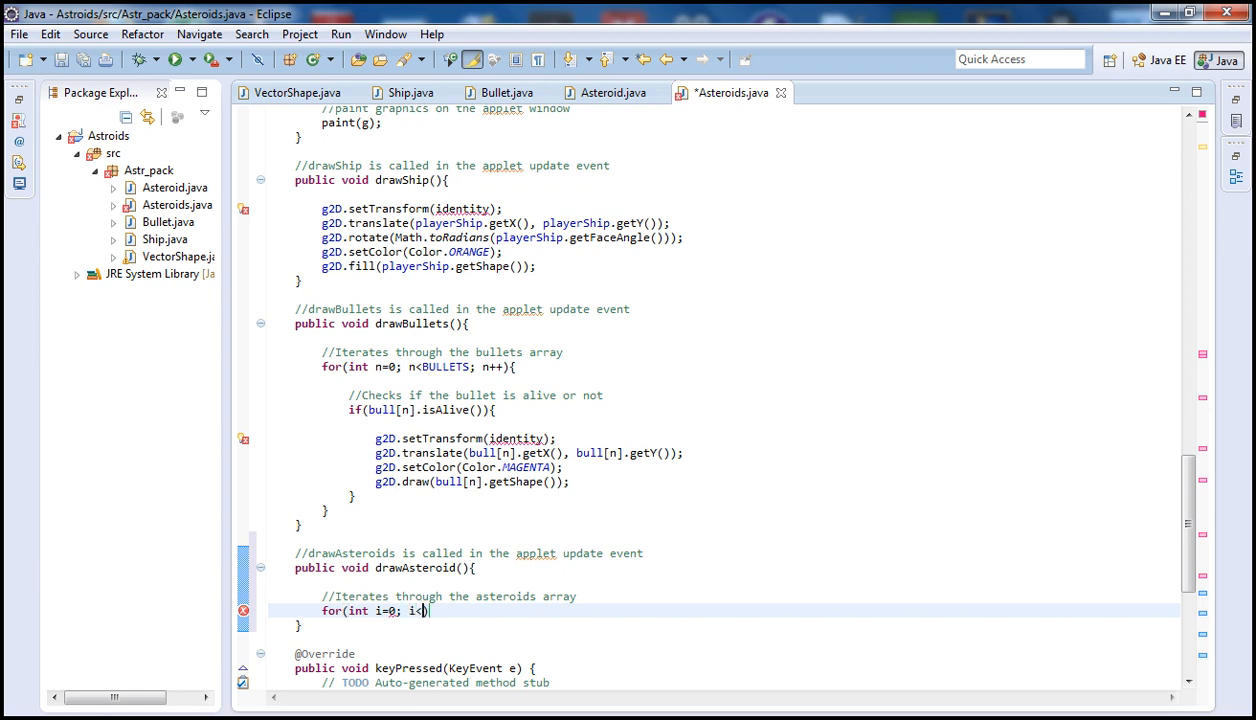
pyautogui.write('AST')
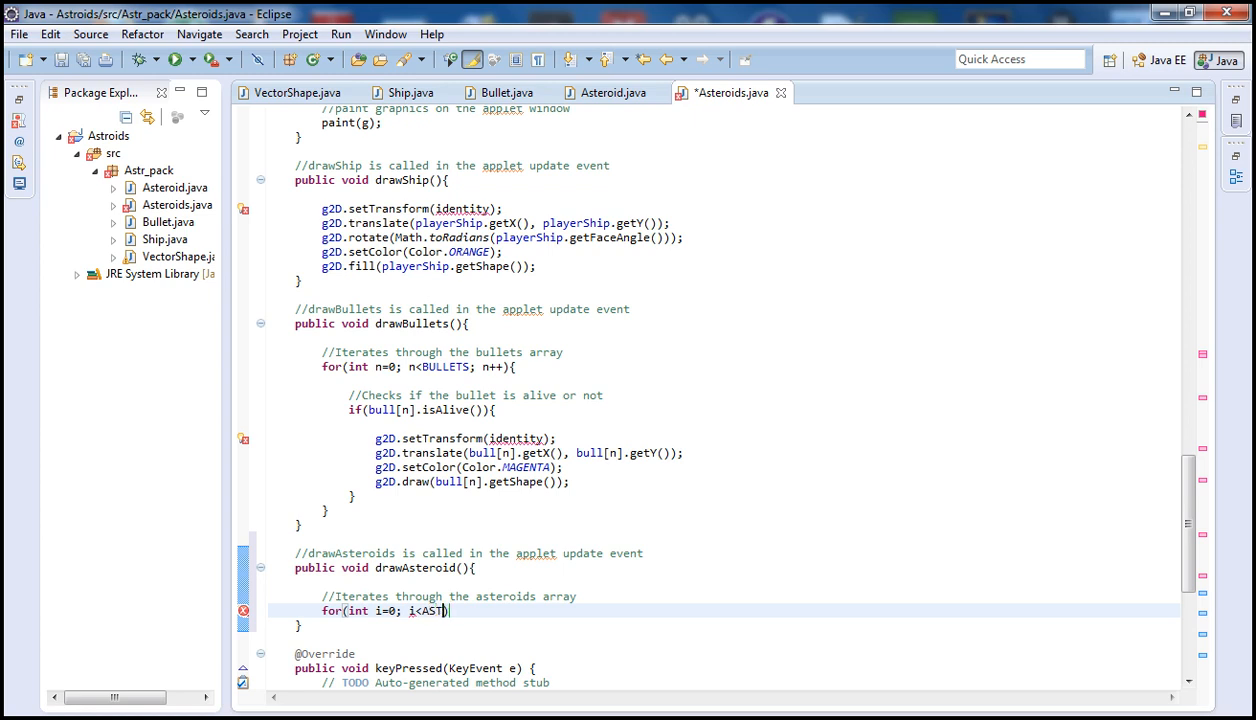
pyautogui.write('EROIDS)')
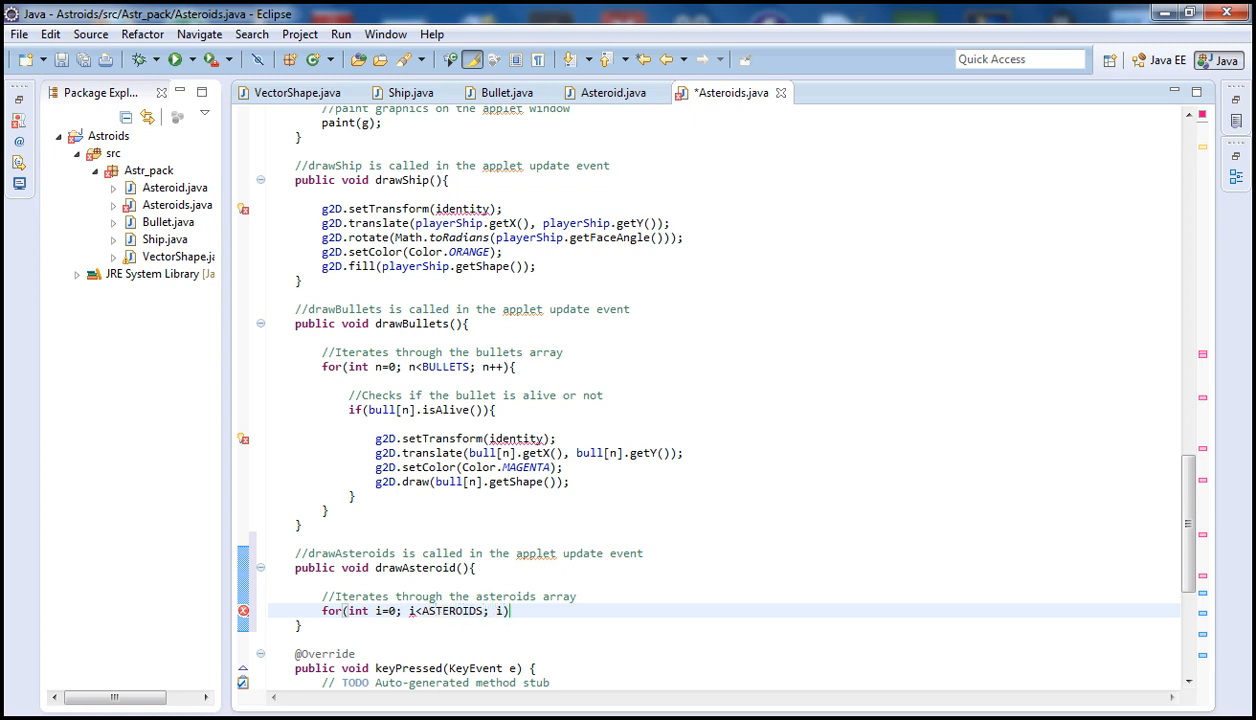
pyautogui.write('++')
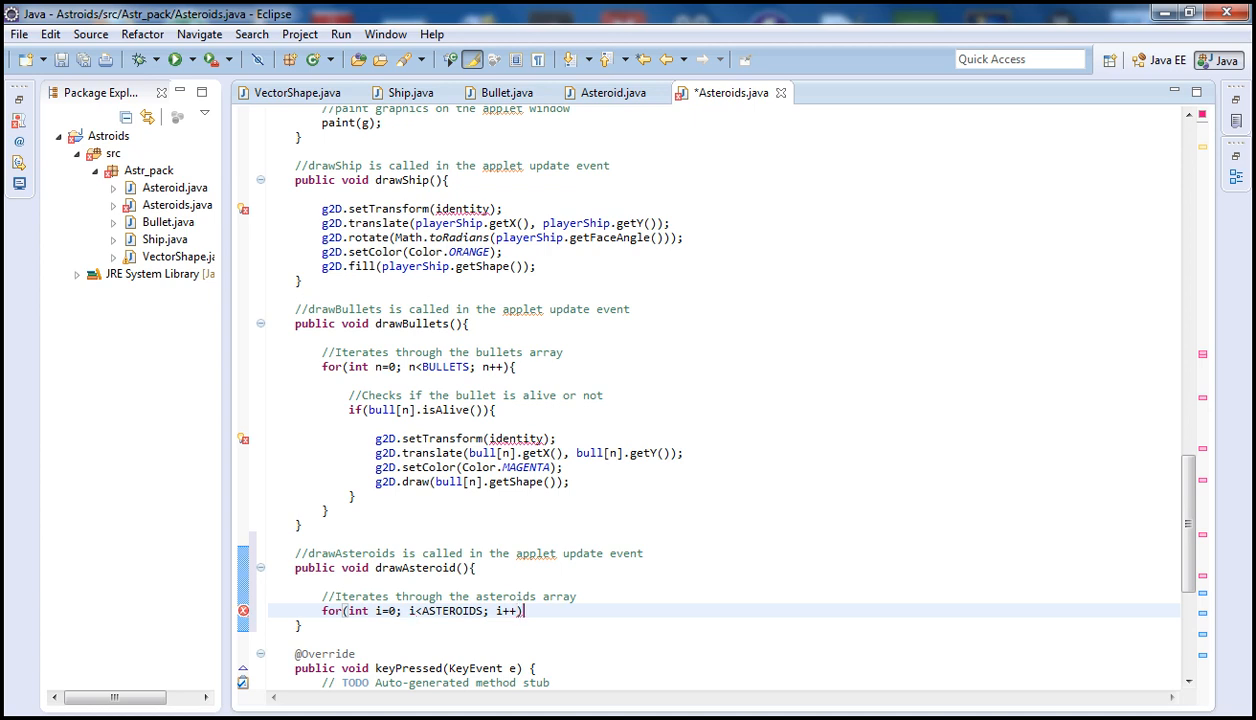
pyautogui.write('{')
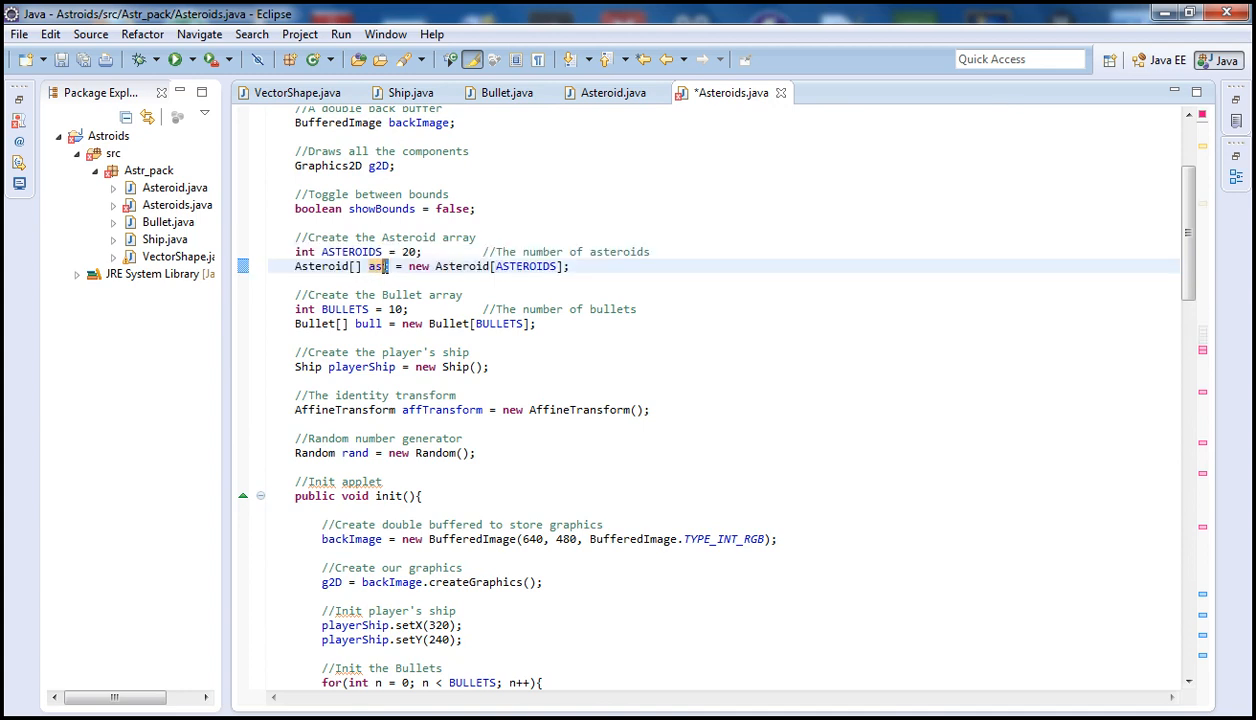
pyautogui.doubleClick(379, 266)
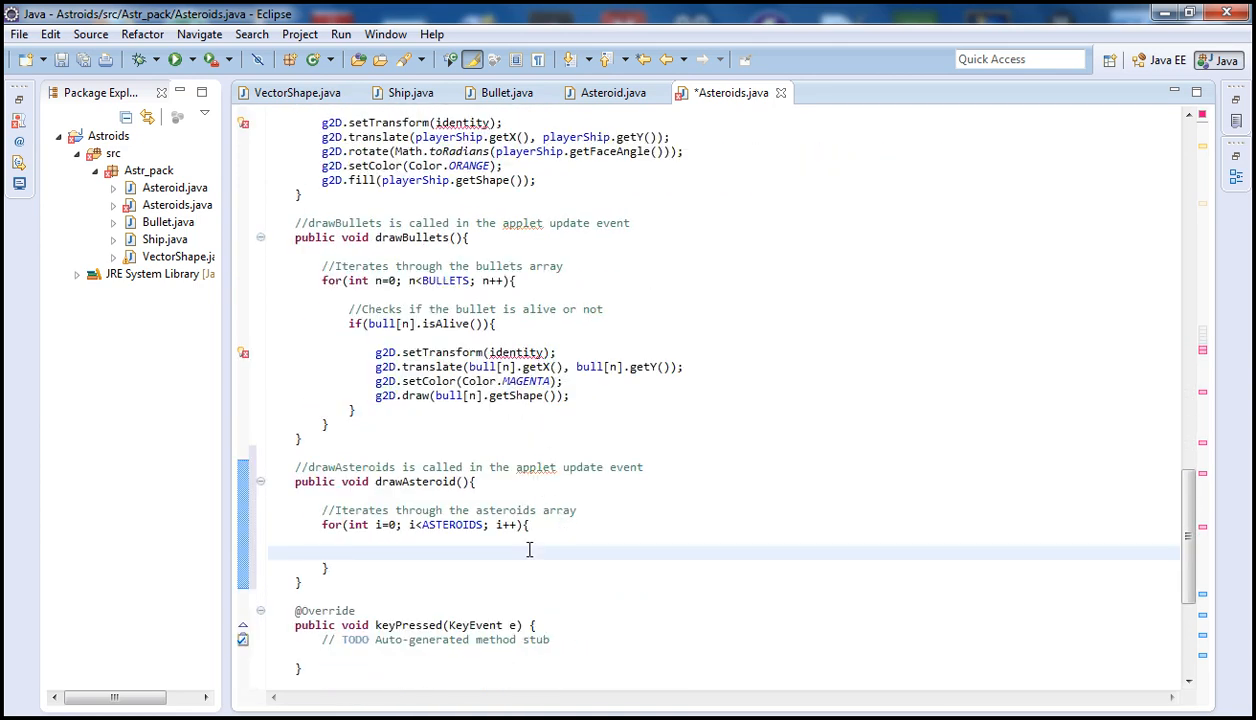
# Add a comment inside the loop explaining it checks if the asteroid is alive.
pyautogui.click(488, 550)
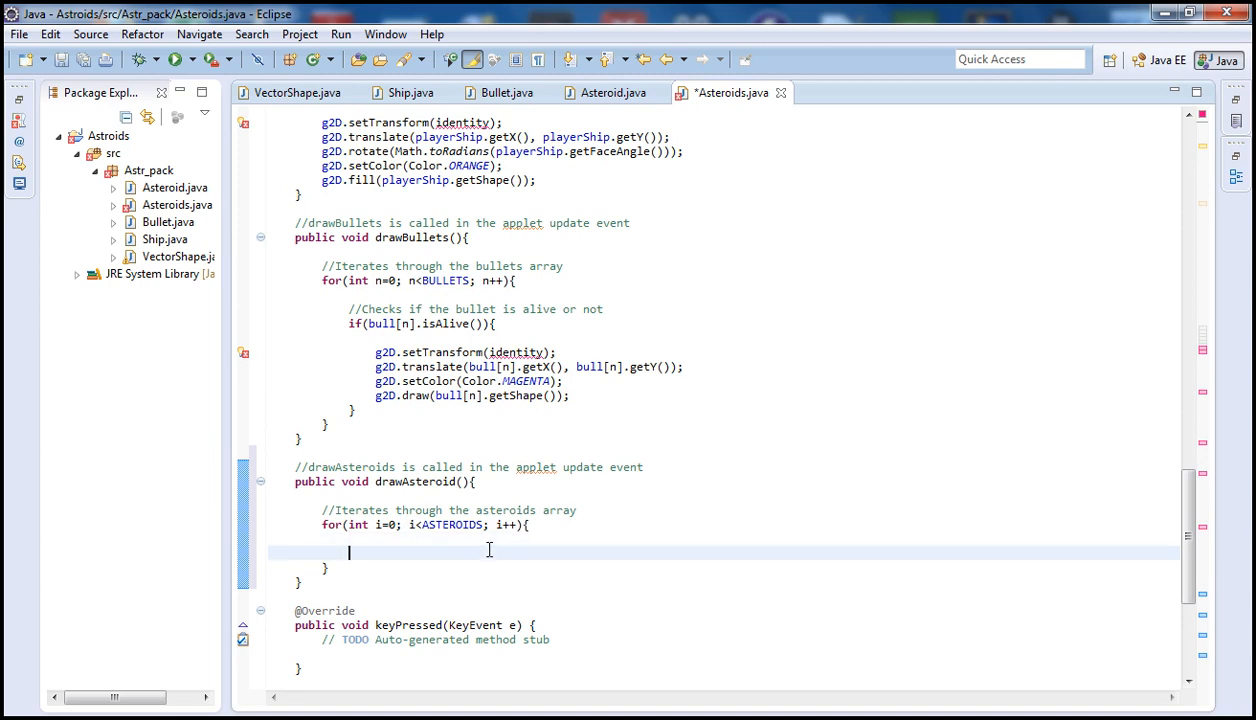
pyautogui.write('//Che')
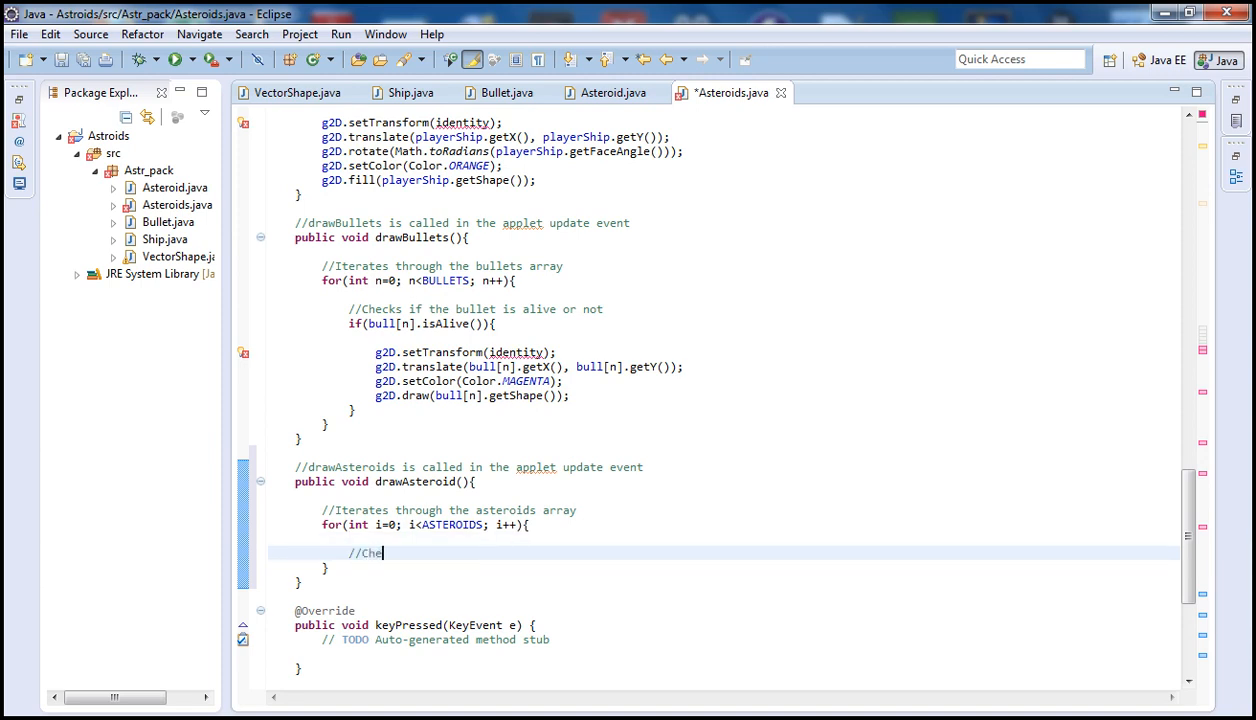
pyautogui.write('cks if th')
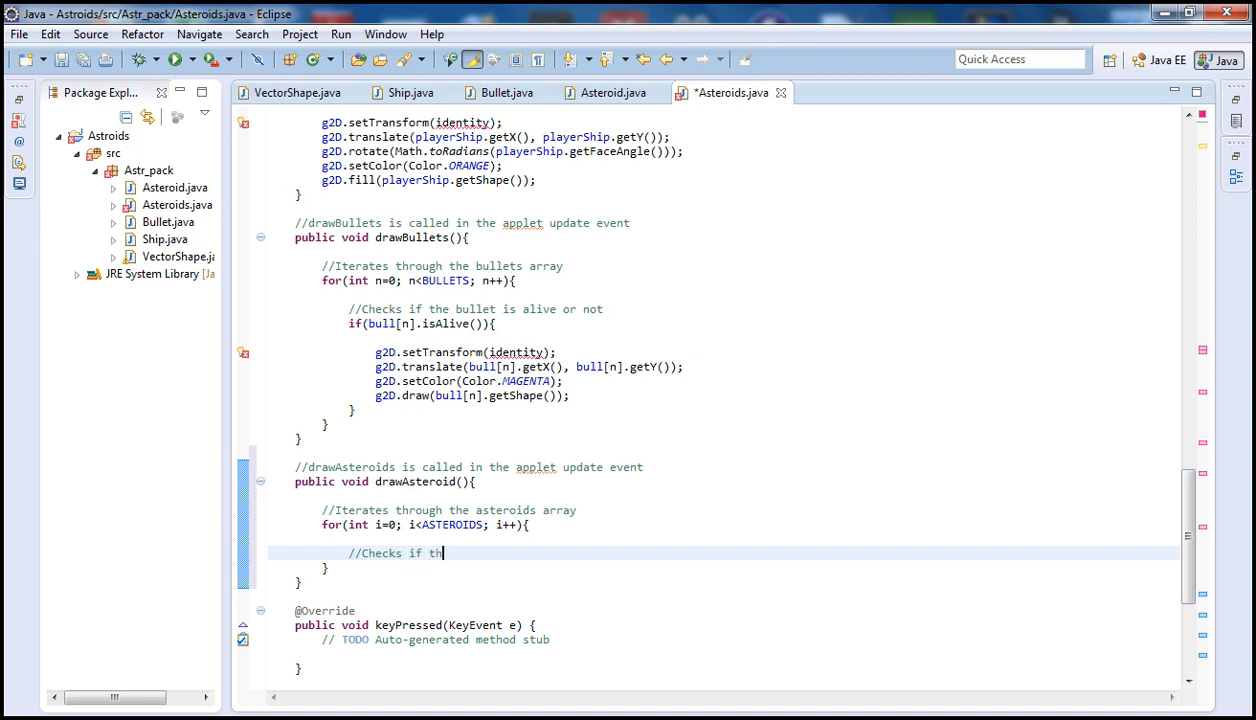
pyautogui.write('e asteroid is alive or not')
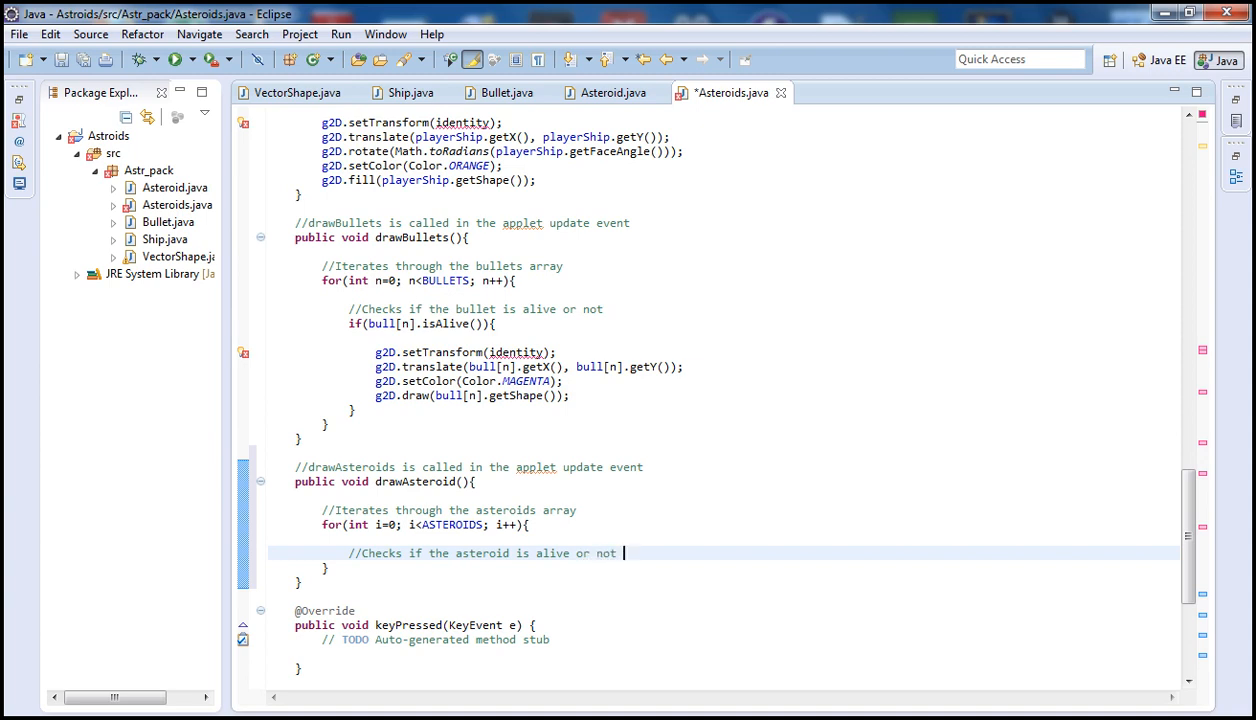
# Add the block if(ast[i].isAlive()){ using content assist.
pyautogui.write('if')
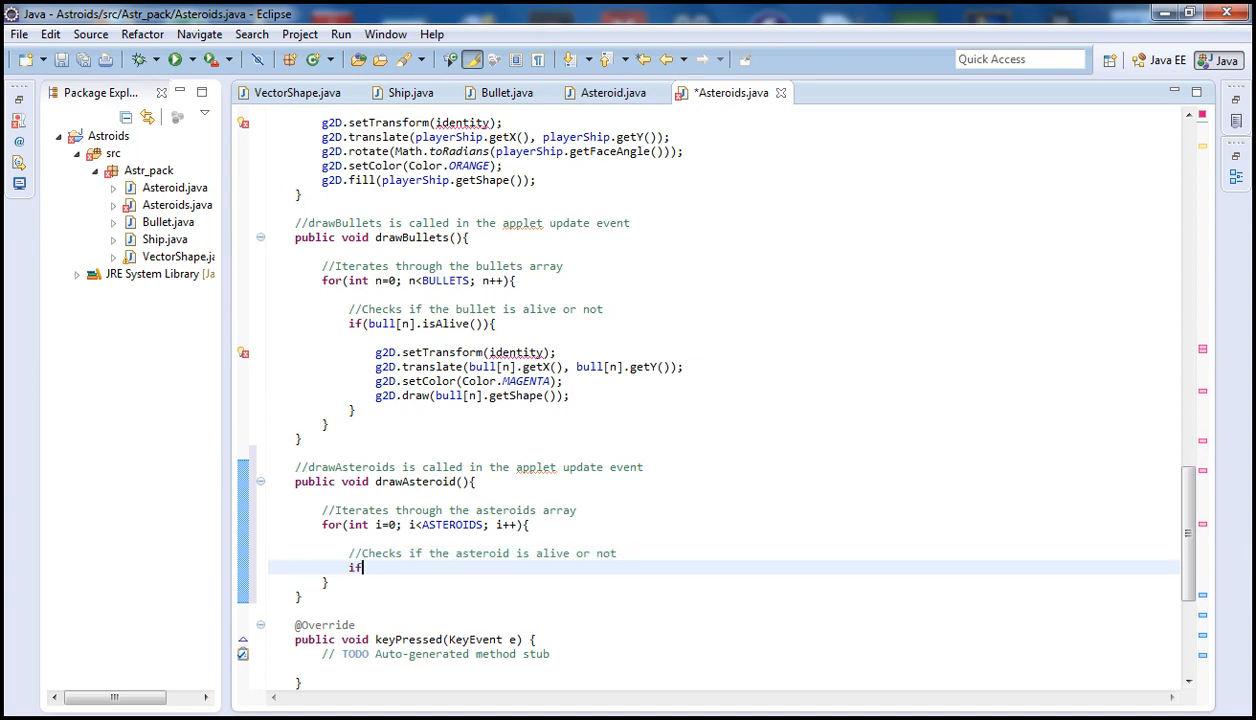
pyautogui.write('(ast)')
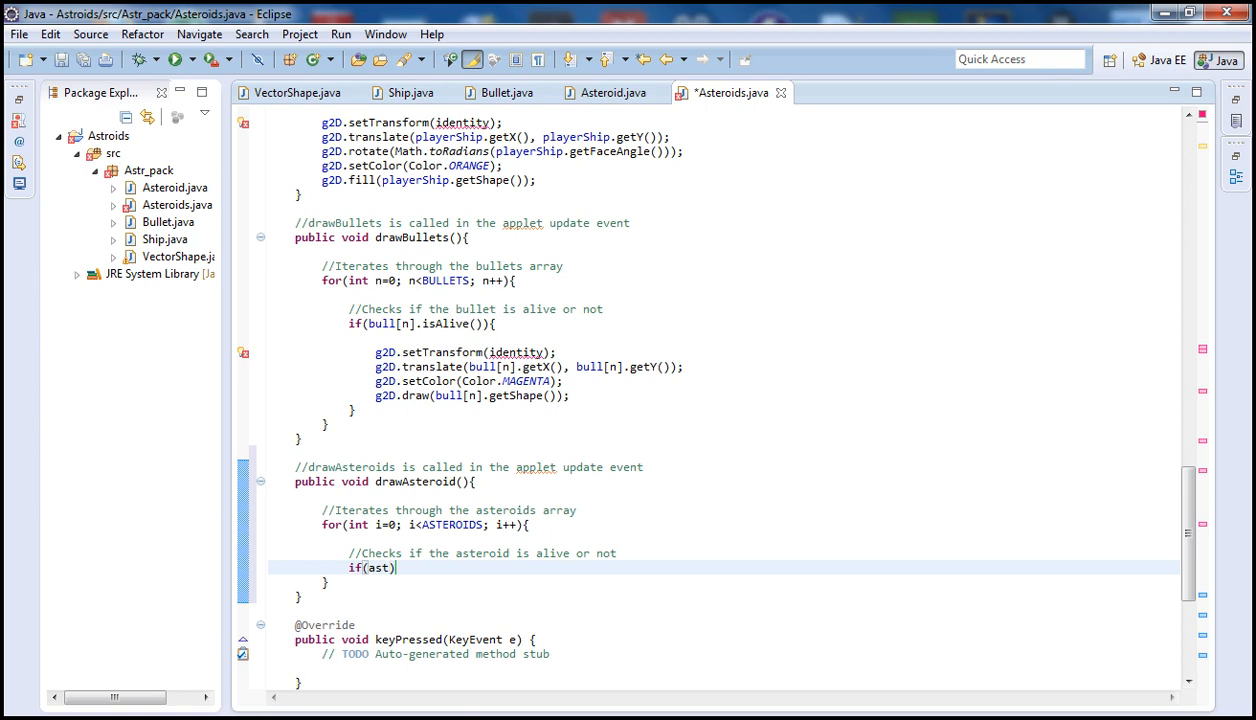
pyautogui.write('[i]')
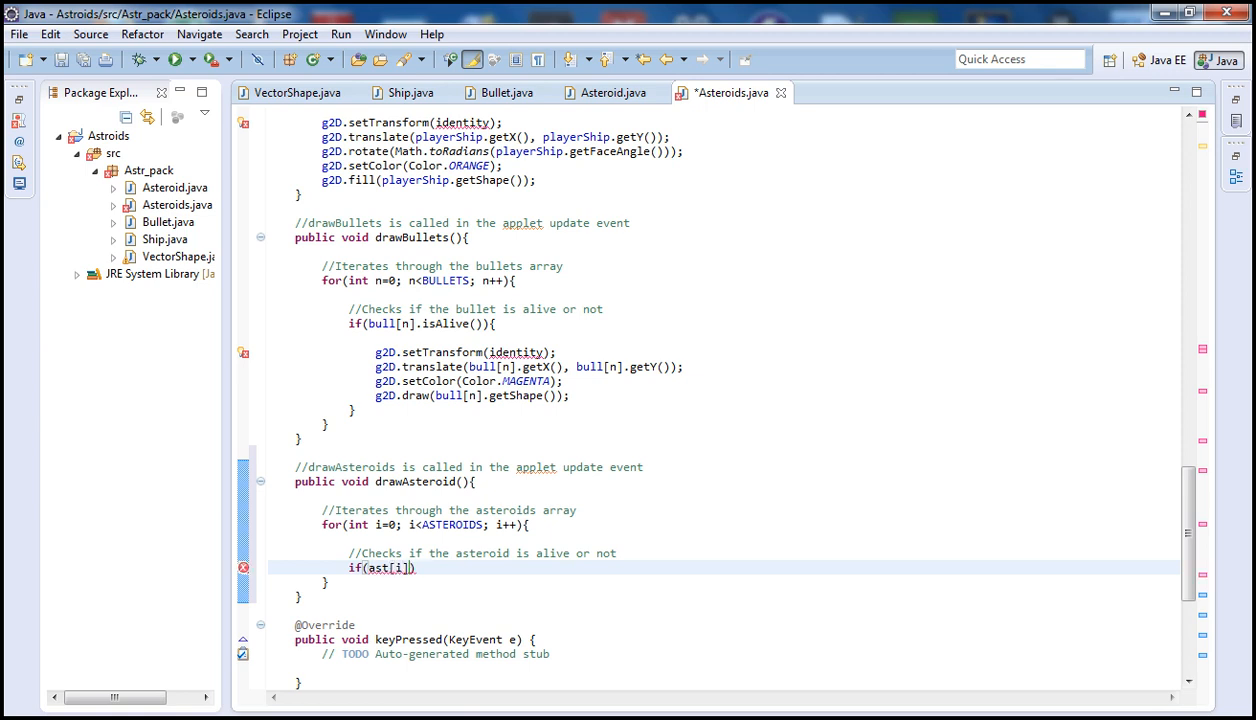
pyautogui.write('.b')
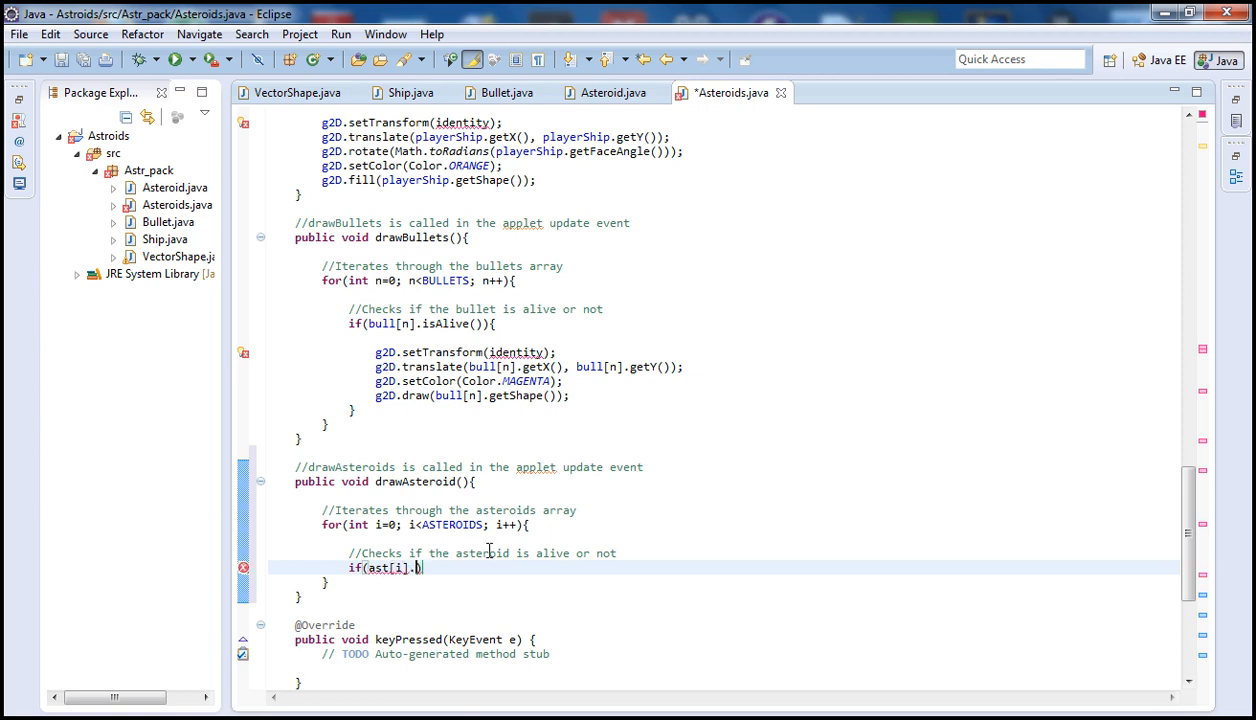
pyautogui.write('isAlive(')
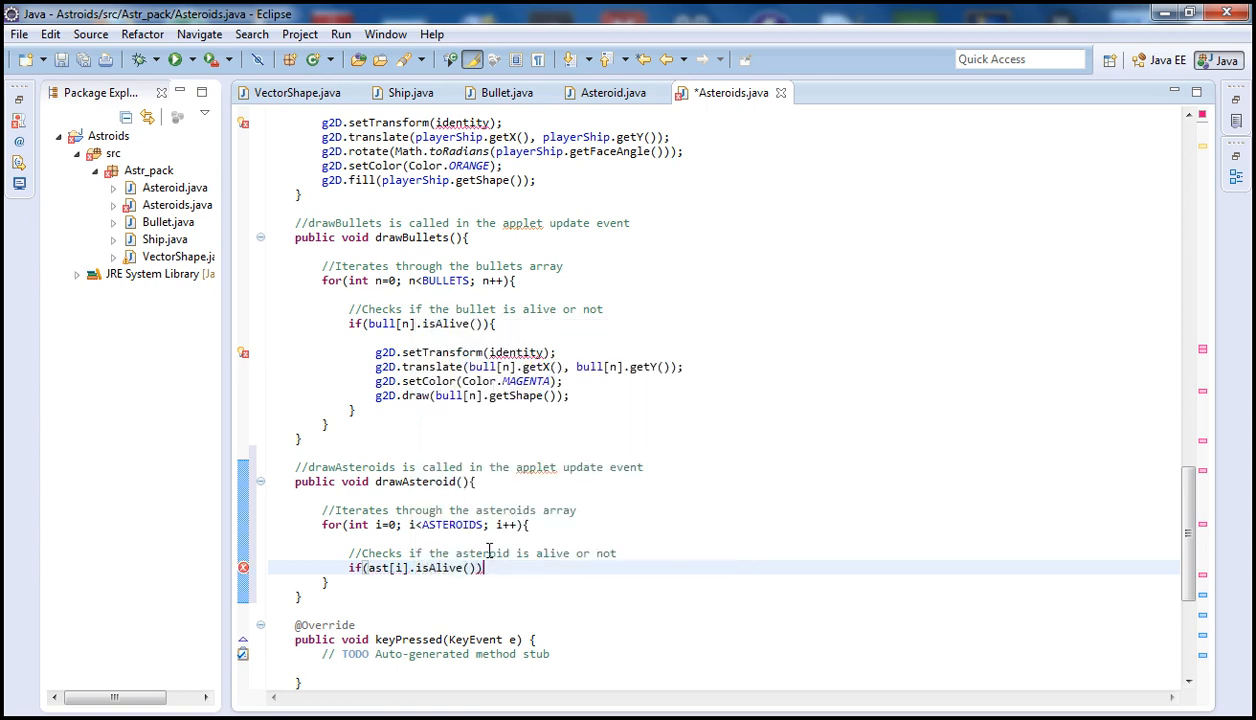
pyautogui.write('{')
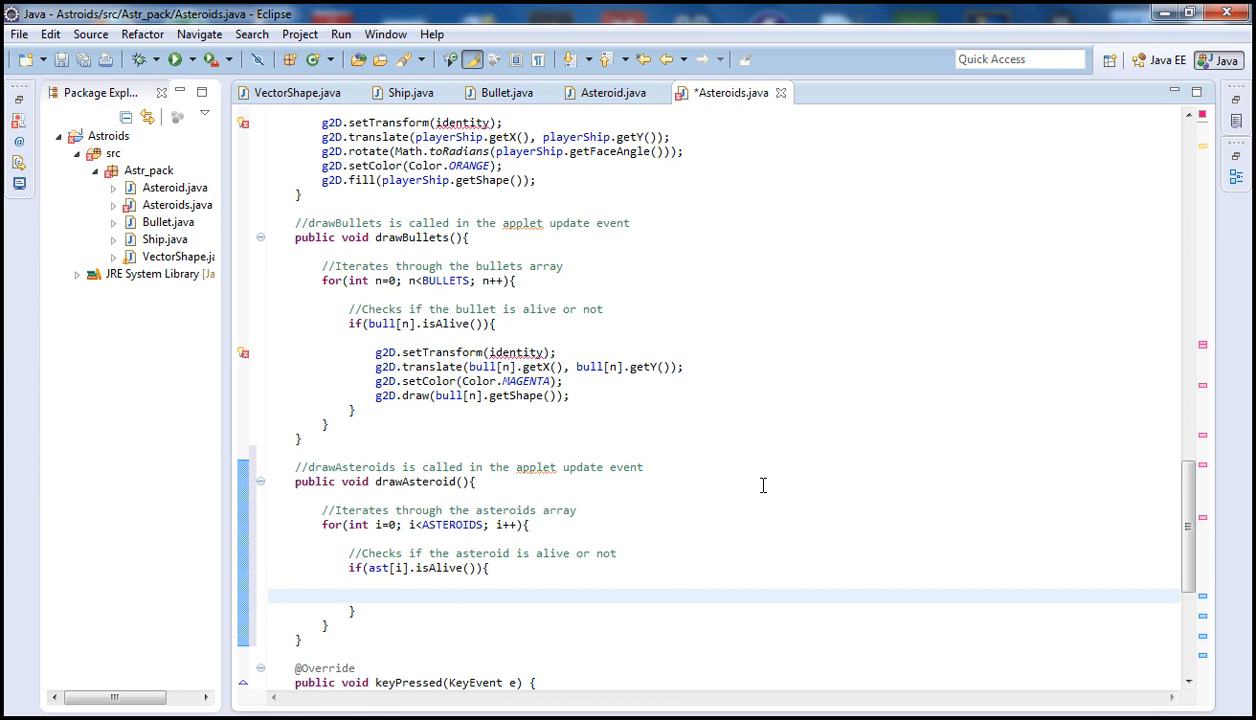
# Add g2D.setTransform(identity); inside the isAlive block.
pyautogui.write('g2D.')
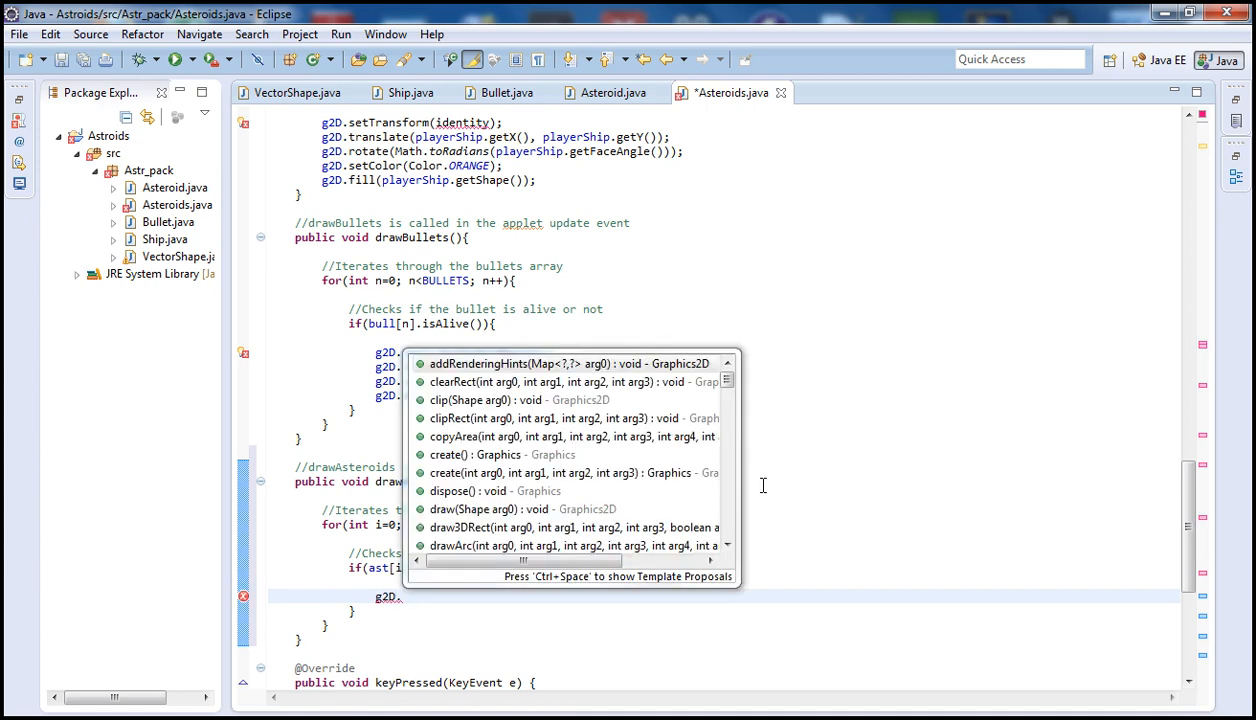
pyautogui.write('sett')
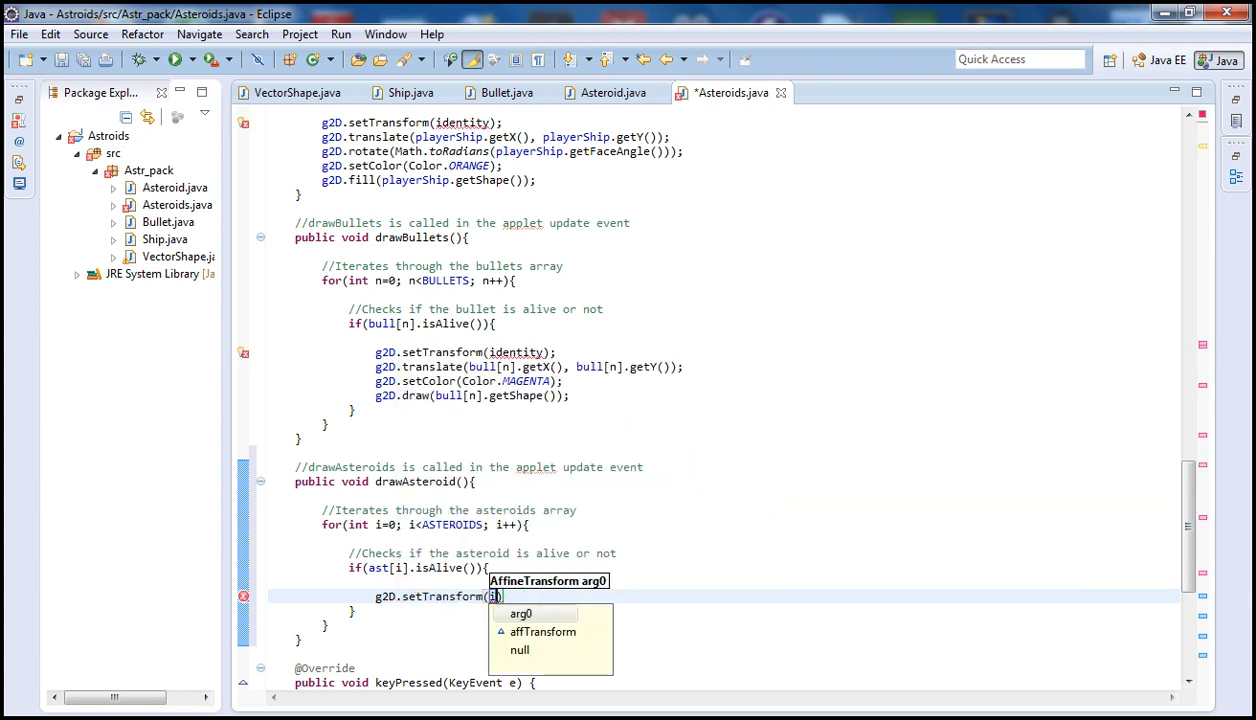
pyautogui.write('identity')
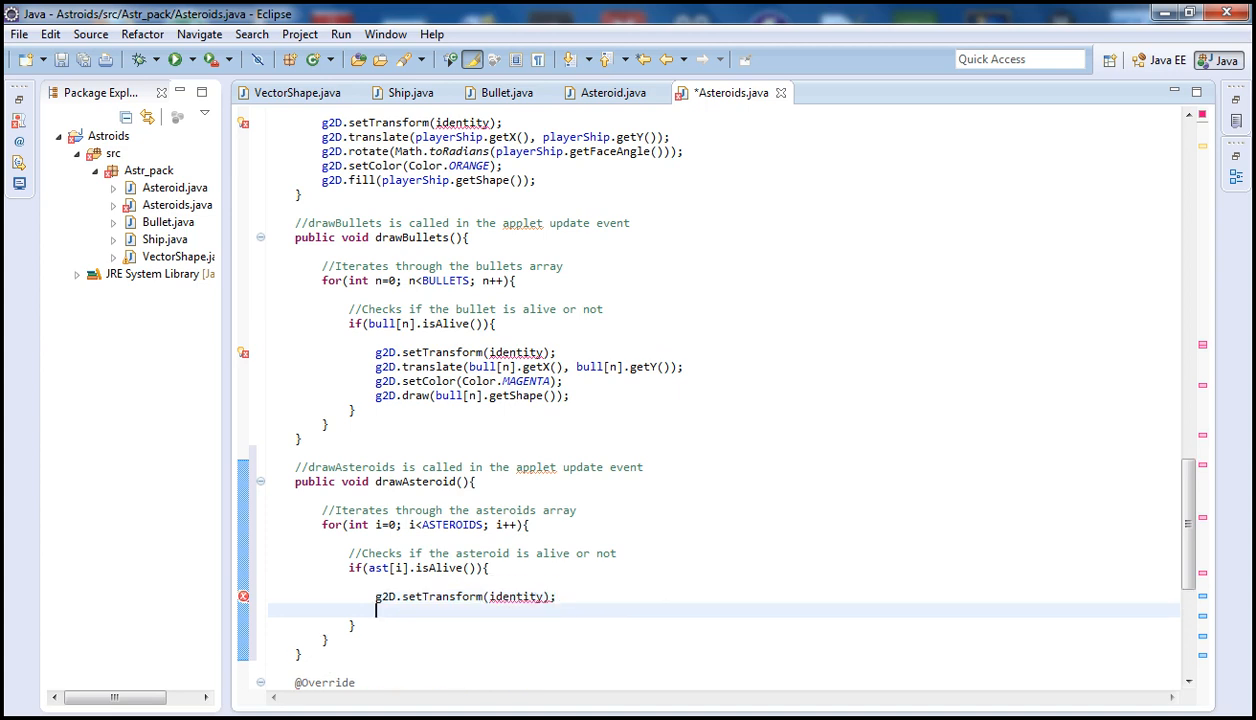
pyautogui.write('g2D.')
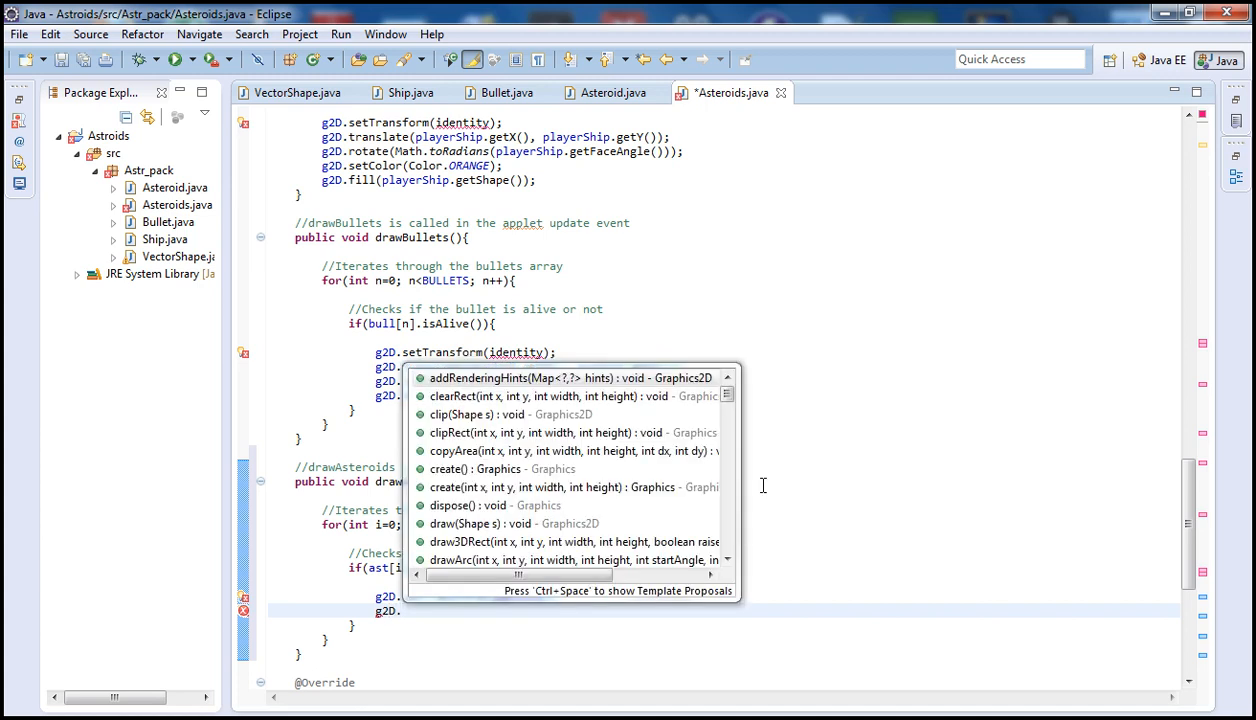
# Translate g2D to the asteroid's position with ast[i]'s getters.
pyautogui.write('tra')
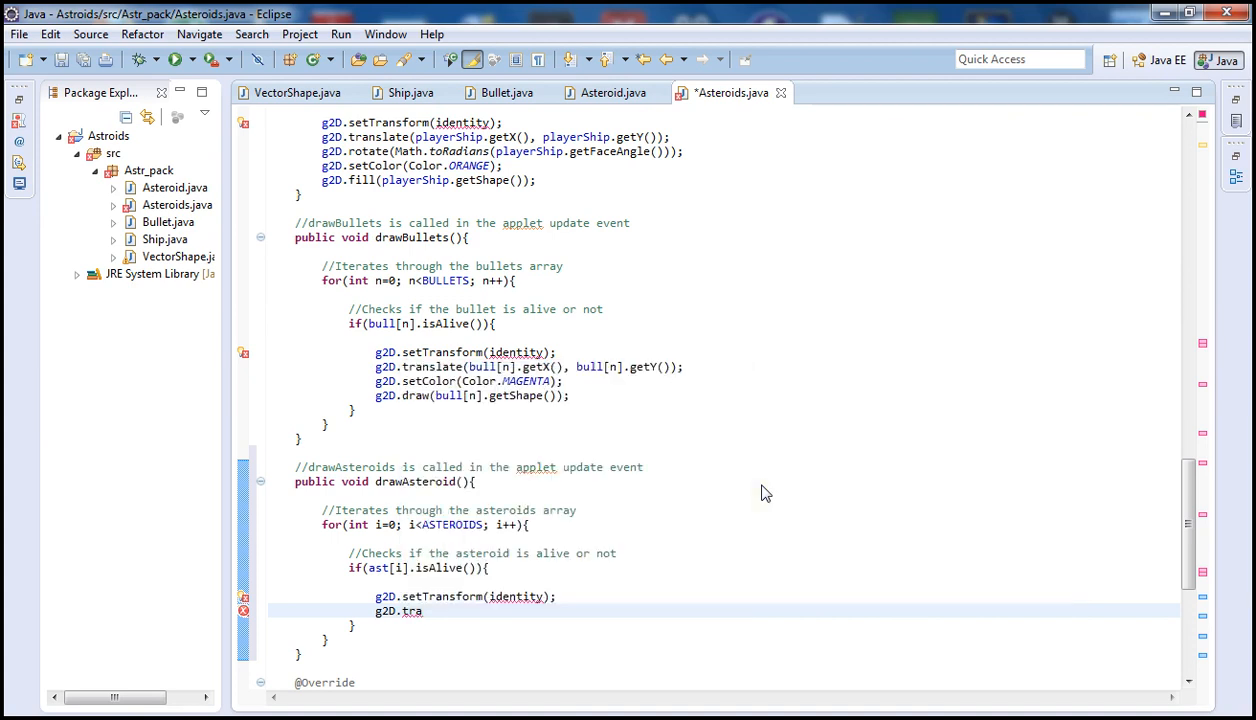
pyautogui.write('translate(ast[i].getX(), ast[')
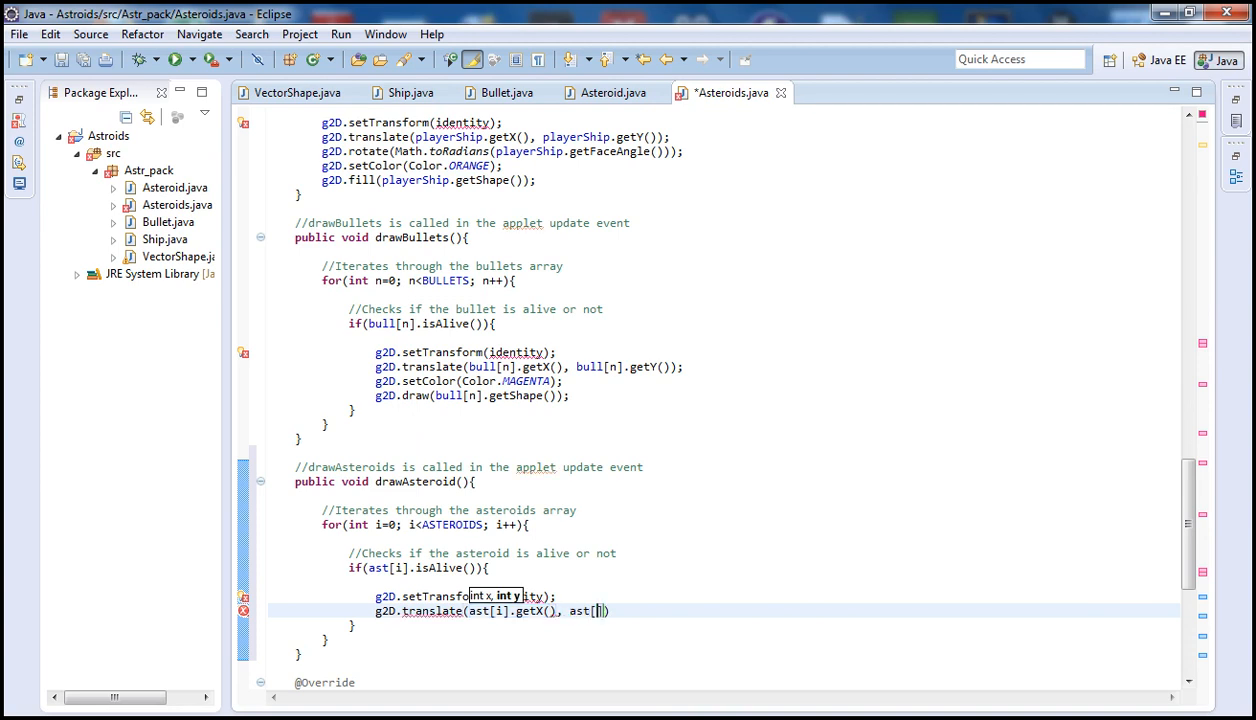
pyautogui.write('ast[i].getY(')
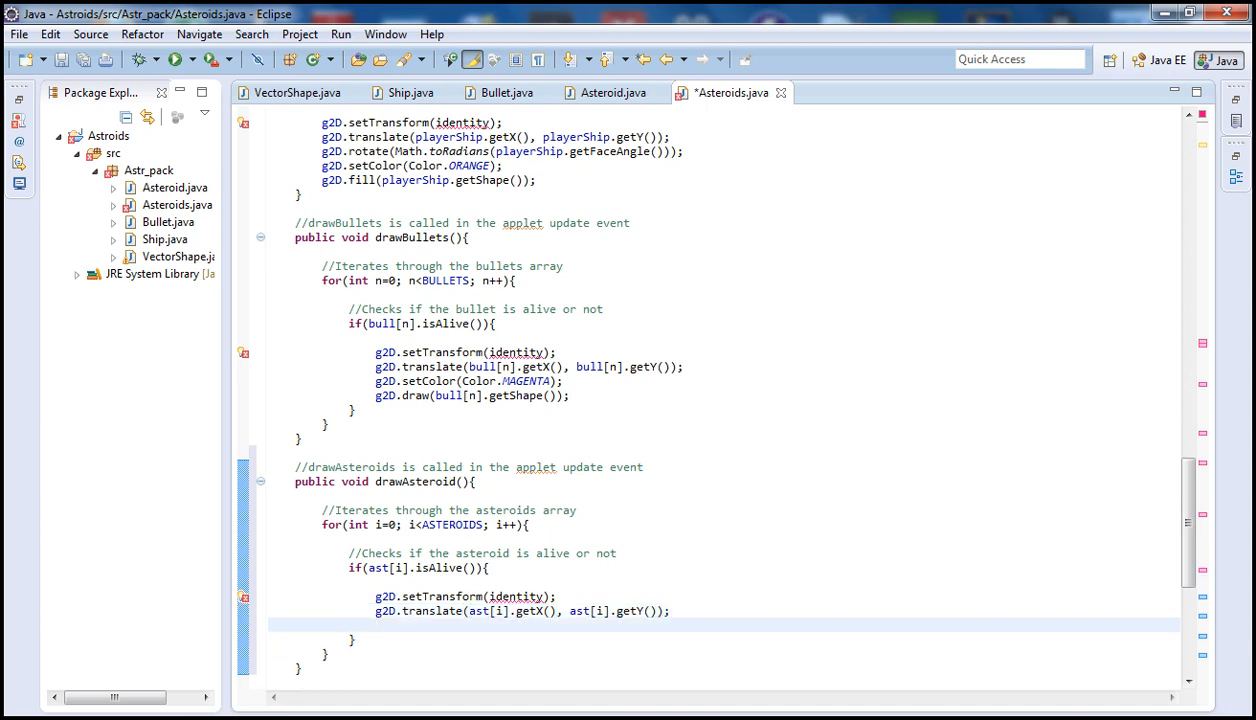
# Add g2D.rotate(Math.toRadians(ast[i].getMoveAngle())); with autocomplete.
pyautogui.write('g2D.')
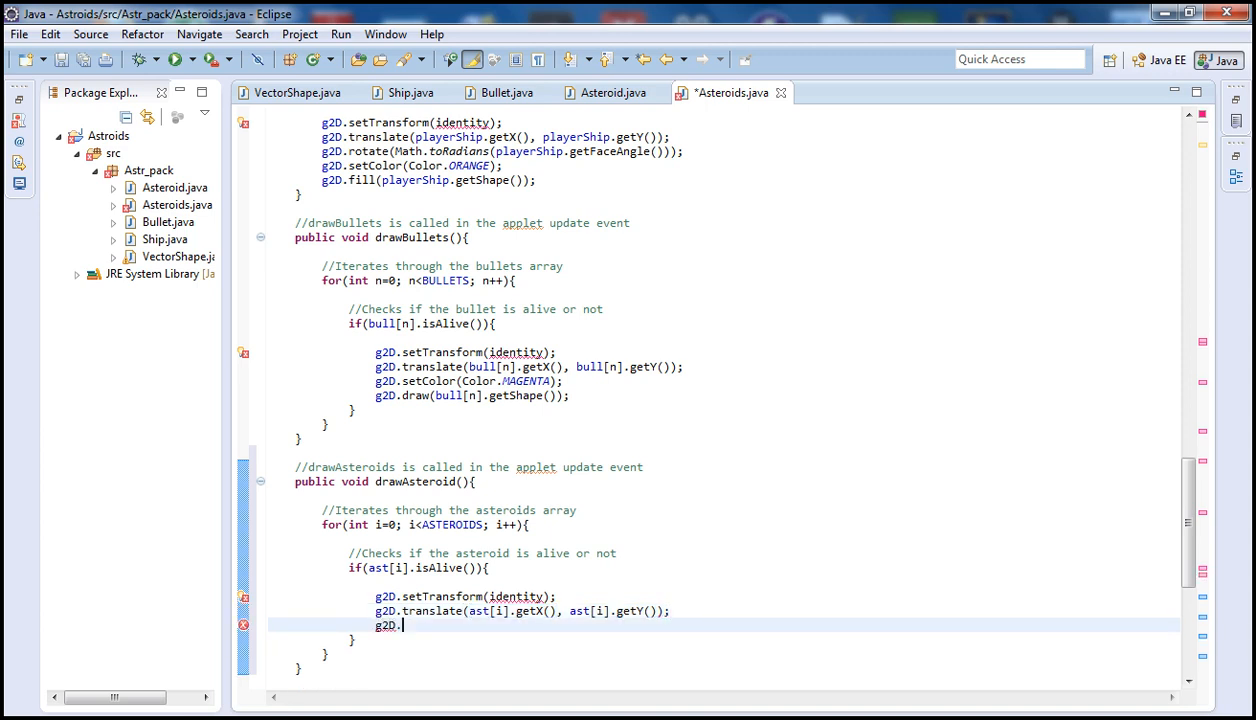
pyautogui.write('rotate(theta')
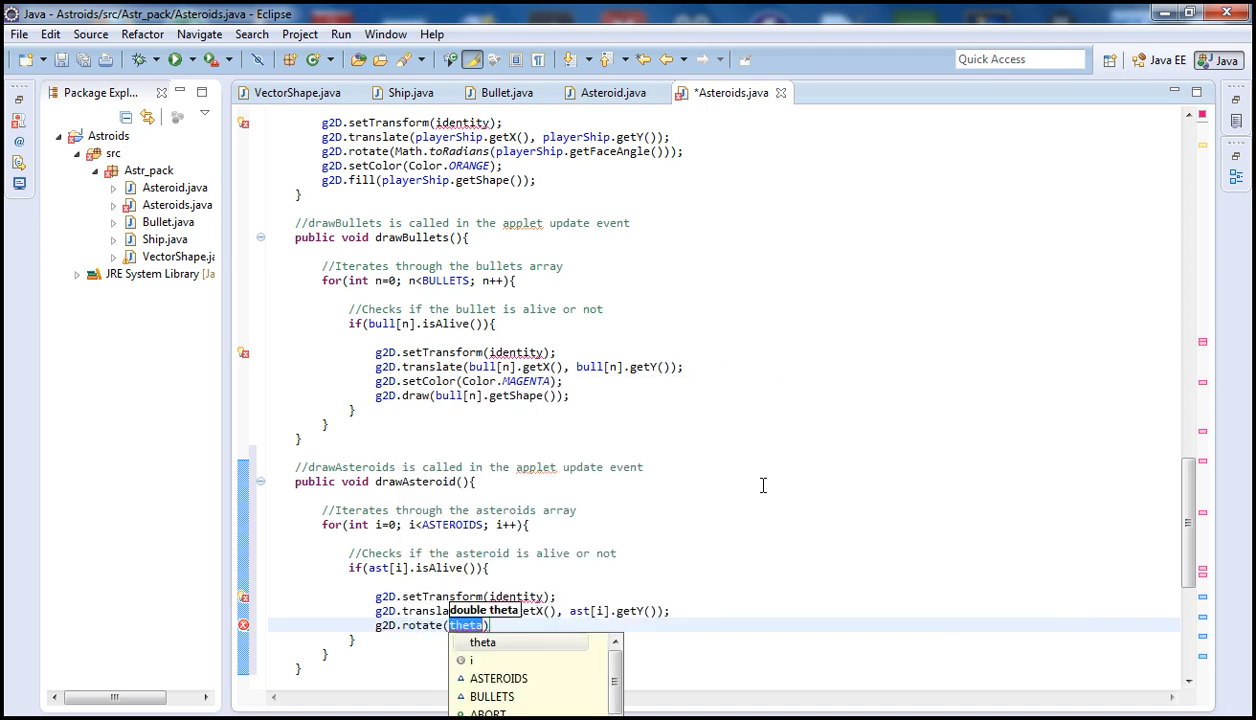
pyautogui.write('Math')
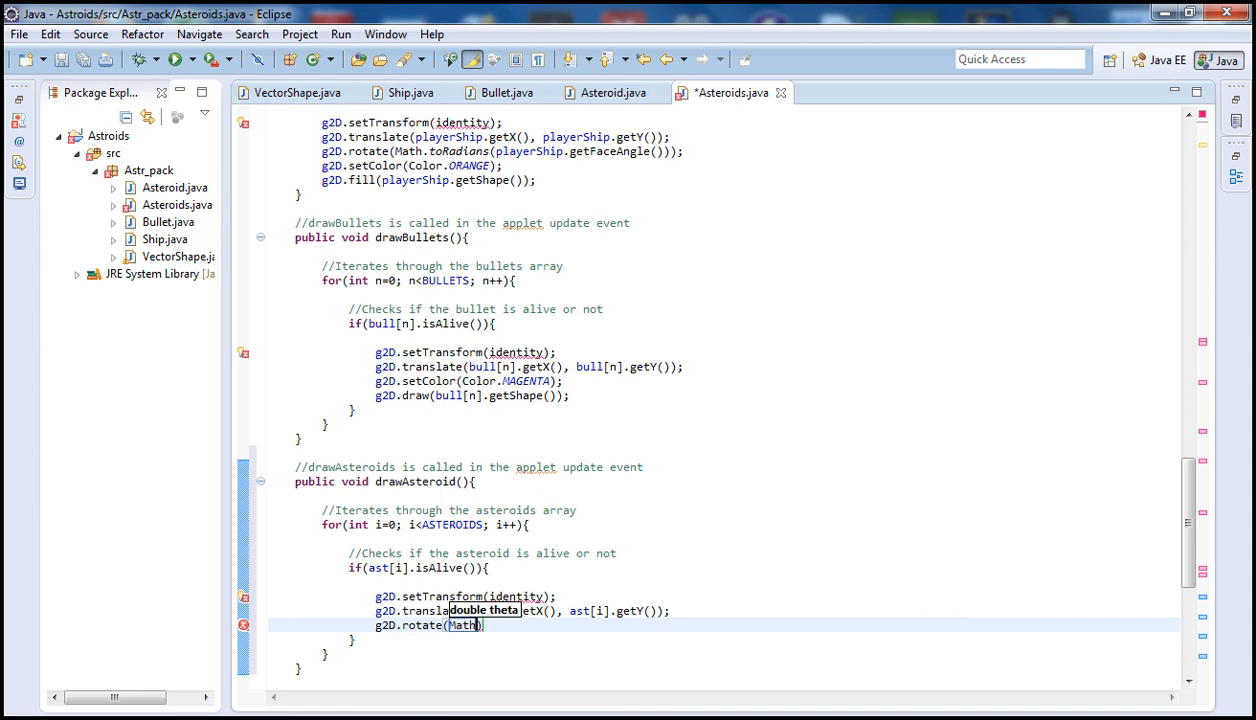
pyautogui.write('.toRadians(ast[i')
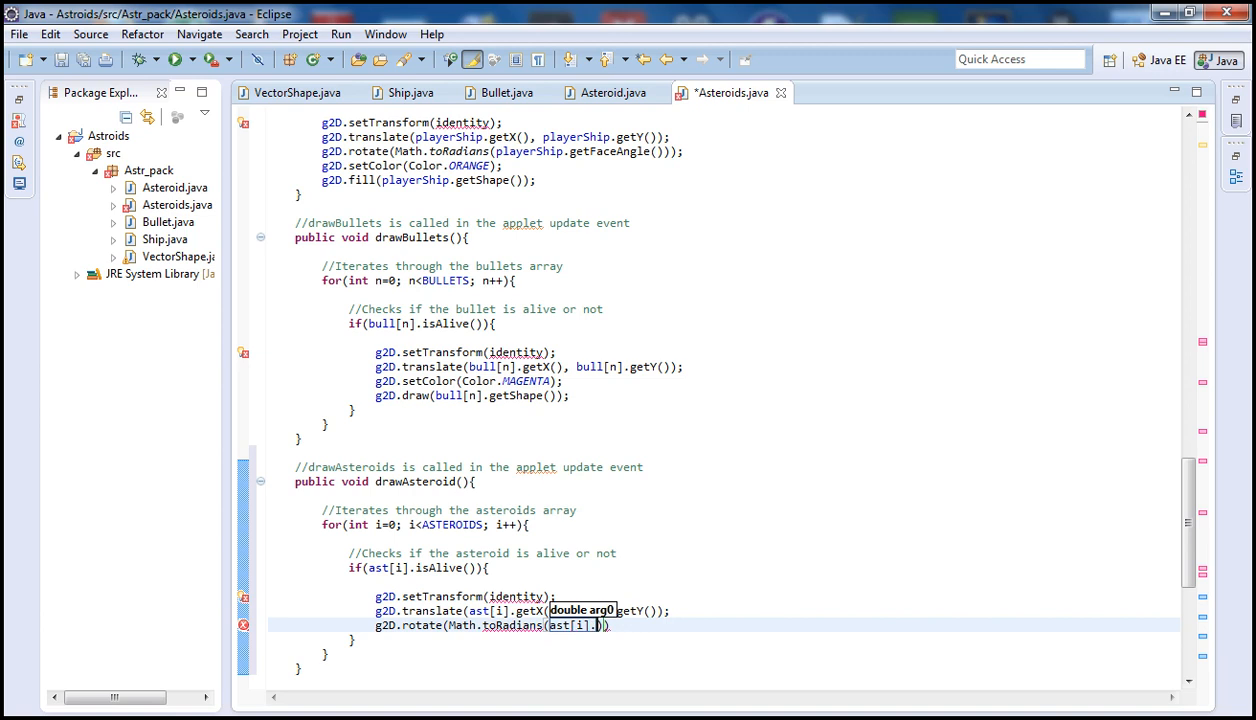
pyautogui.write('.')
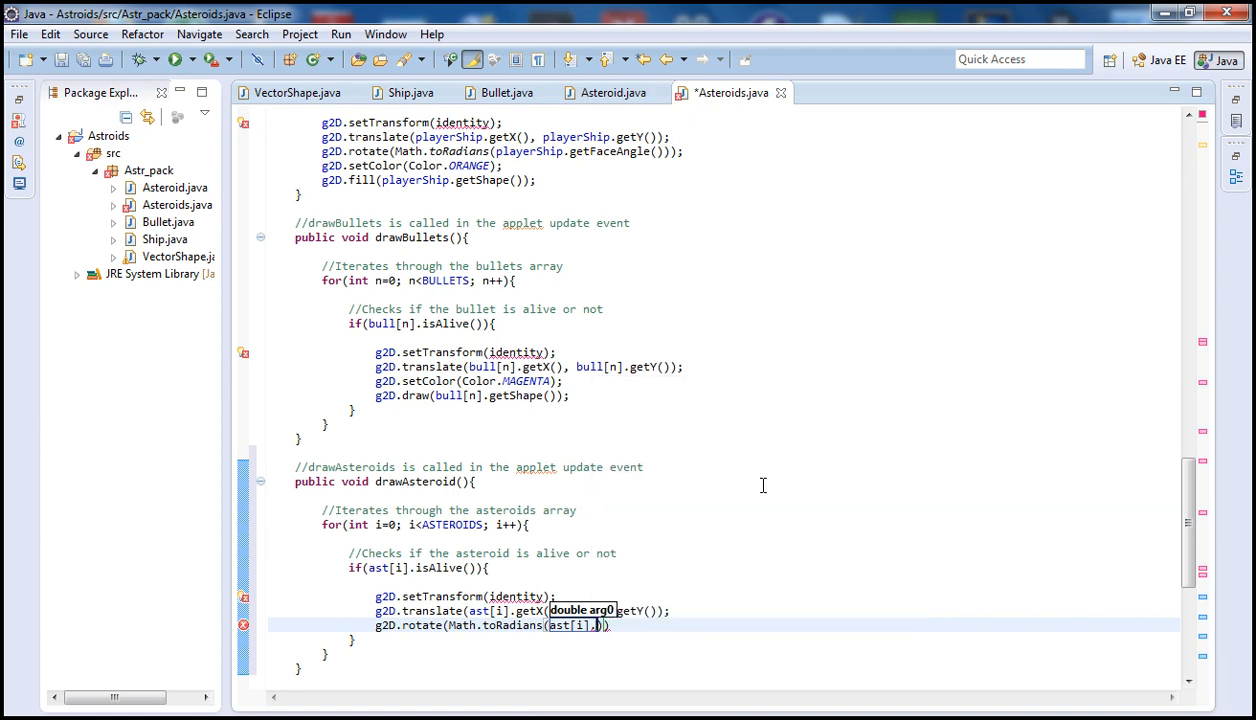
pyautogui.write('getMoveAngle(')
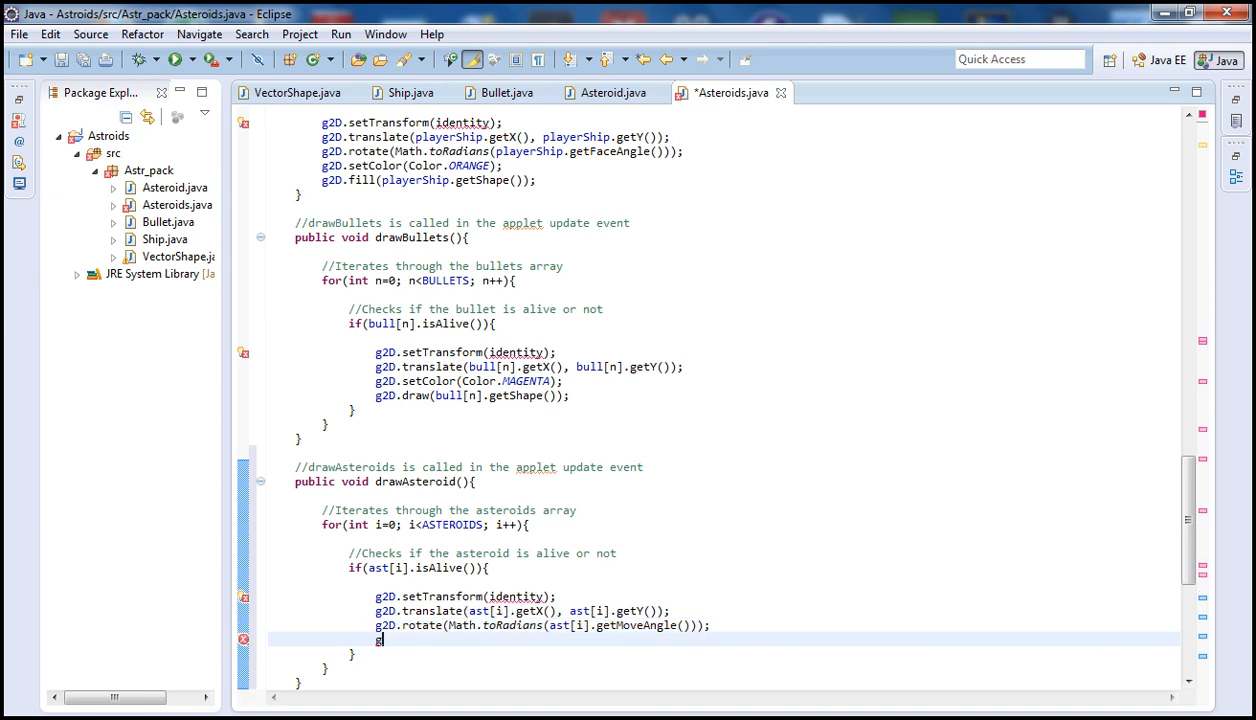
# Add g2D.setColor(Color.DARK_GRAY); after the rotate line.
pyautogui.write('2D.set')
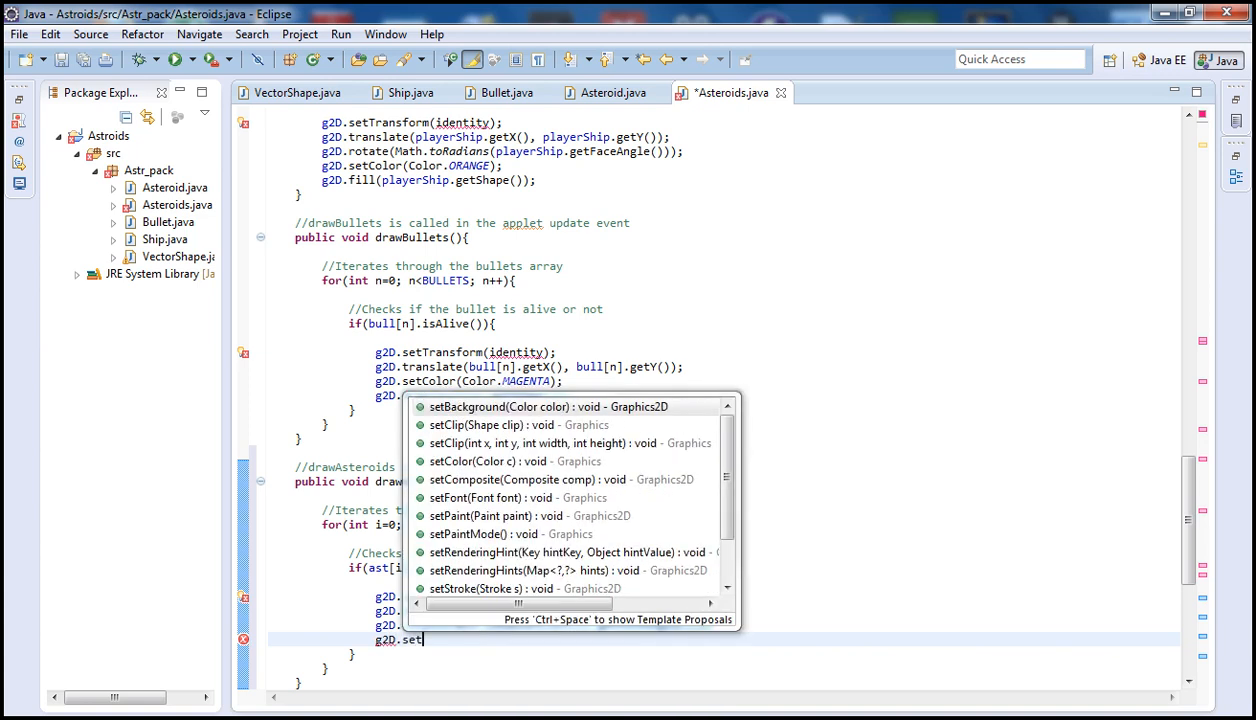
pyautogui.write('c')
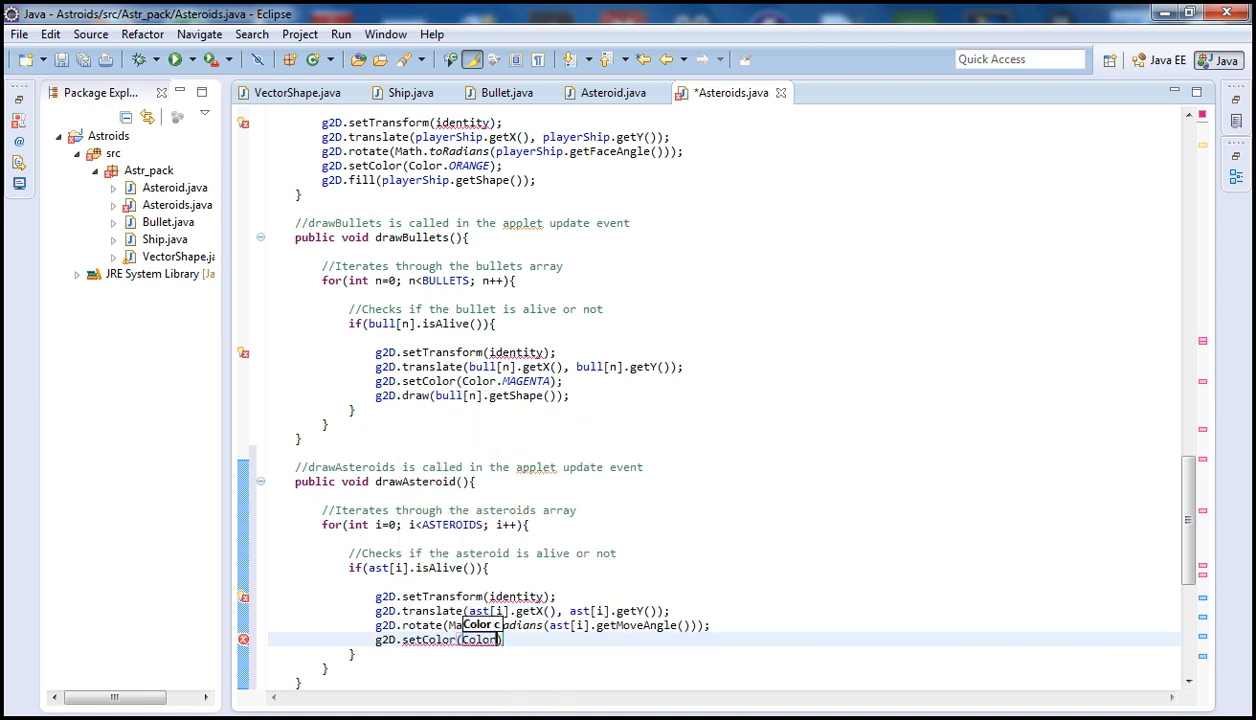
pyautogui.write('.')
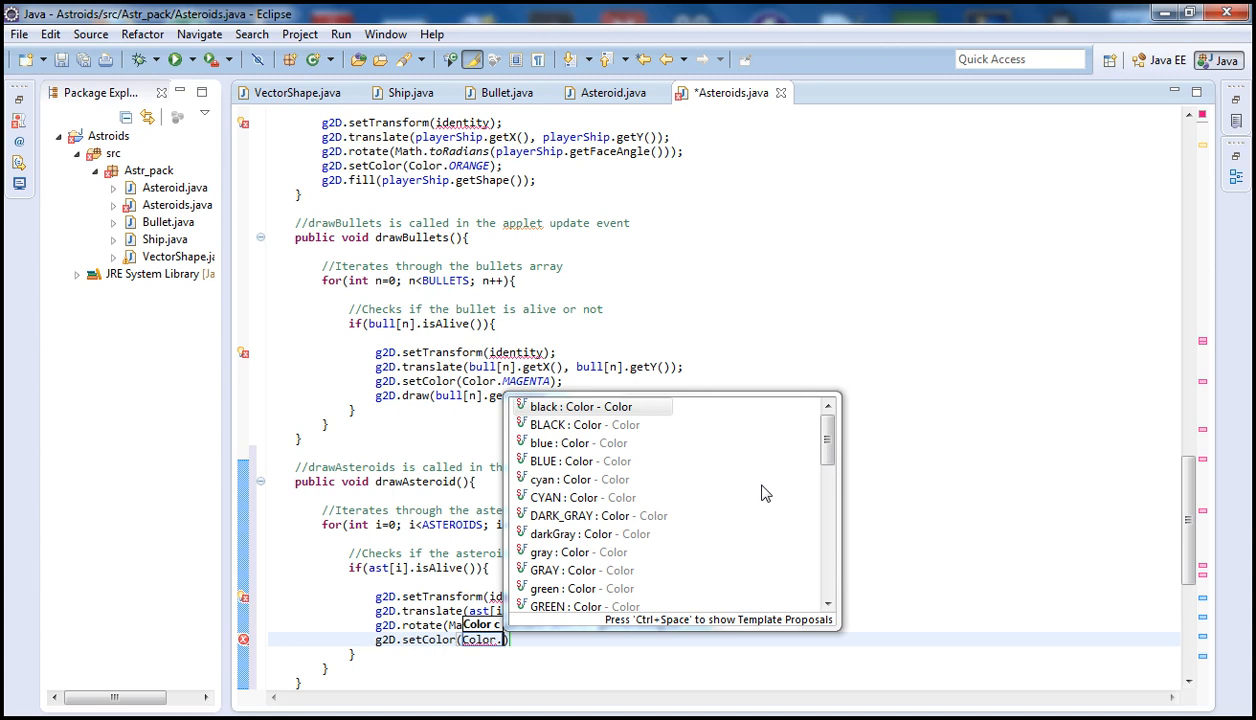
pyautogui.write('DARK_GRAY')
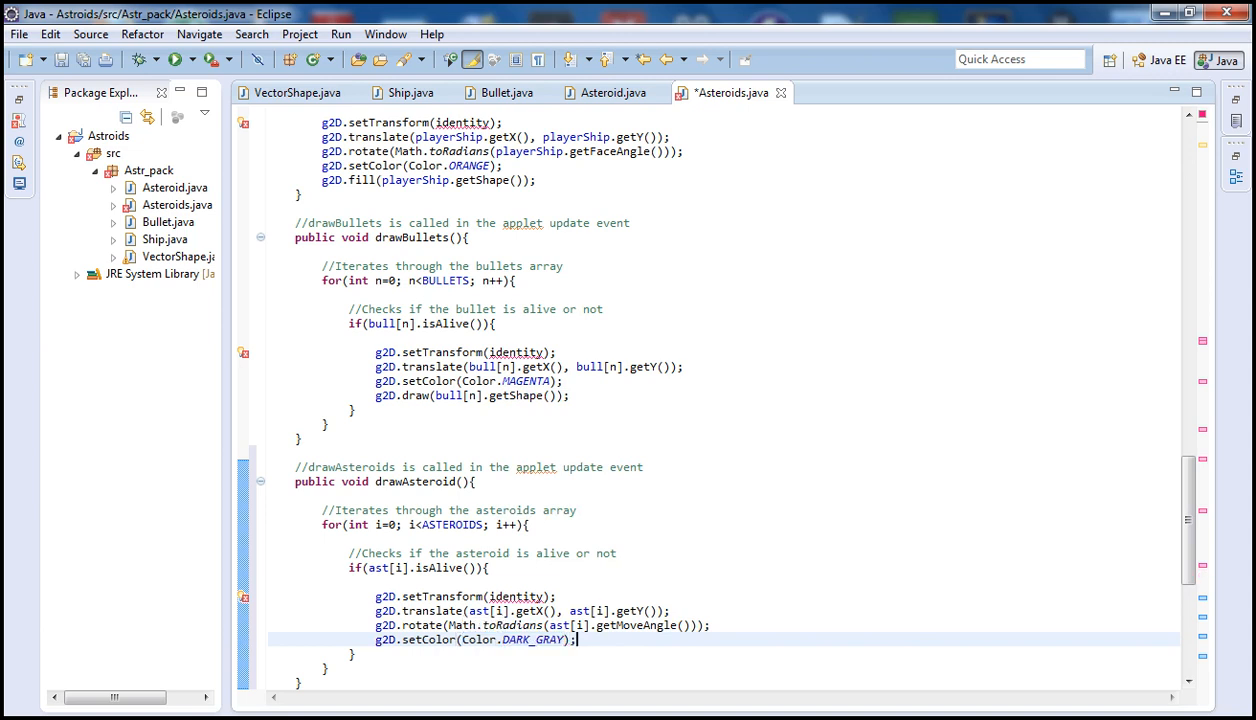
# Add g2D.fill(ast[i].getShape()); to draw the asteroid shape.
pyautogui.write('g')
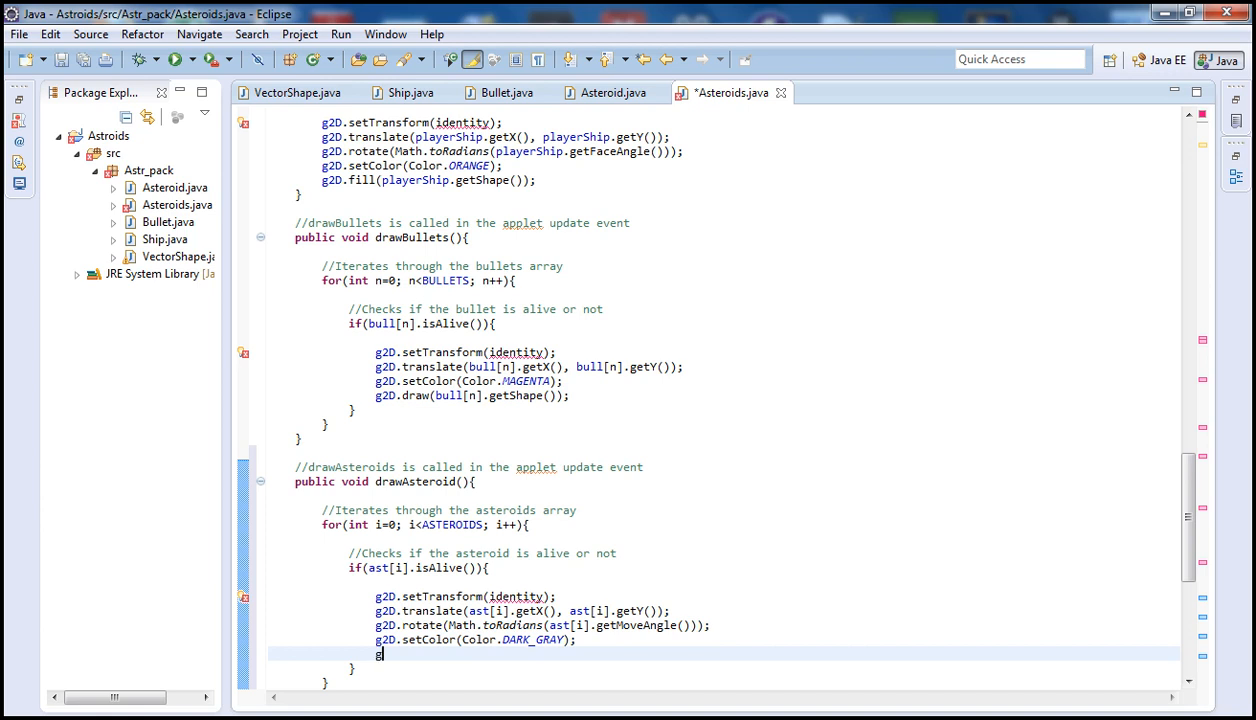
pyautogui.write('2D')
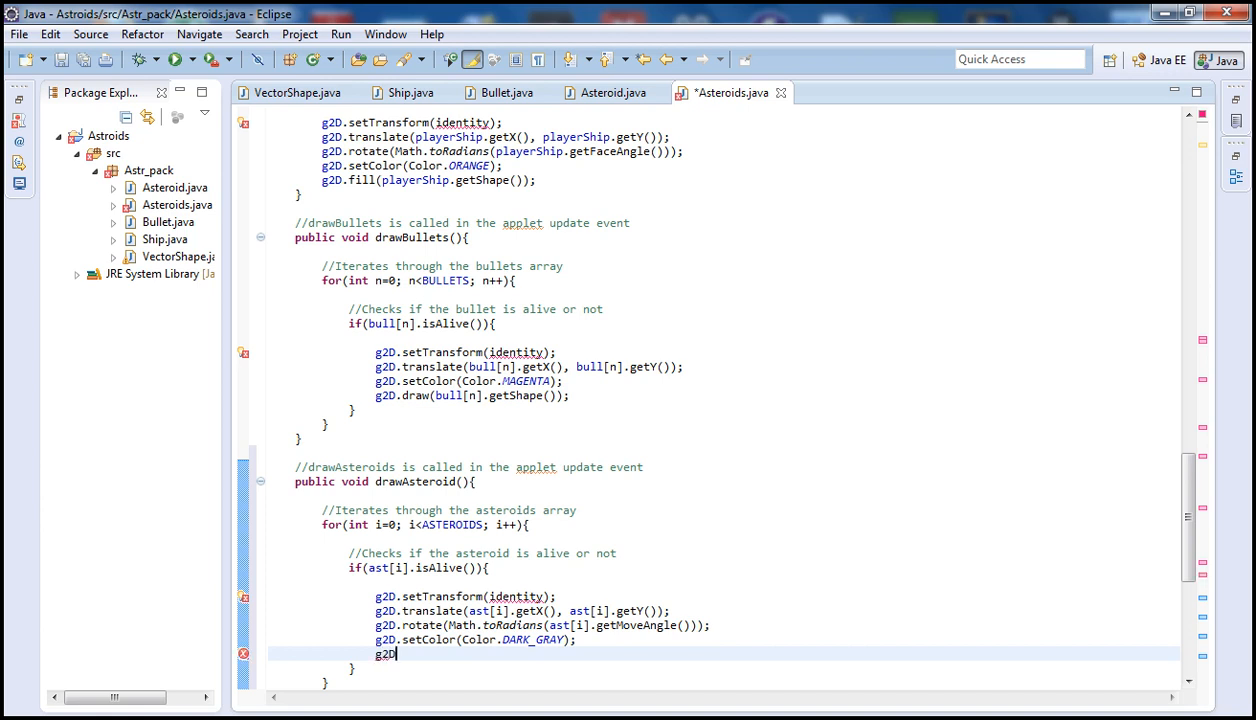
pyautogui.write('.fill')
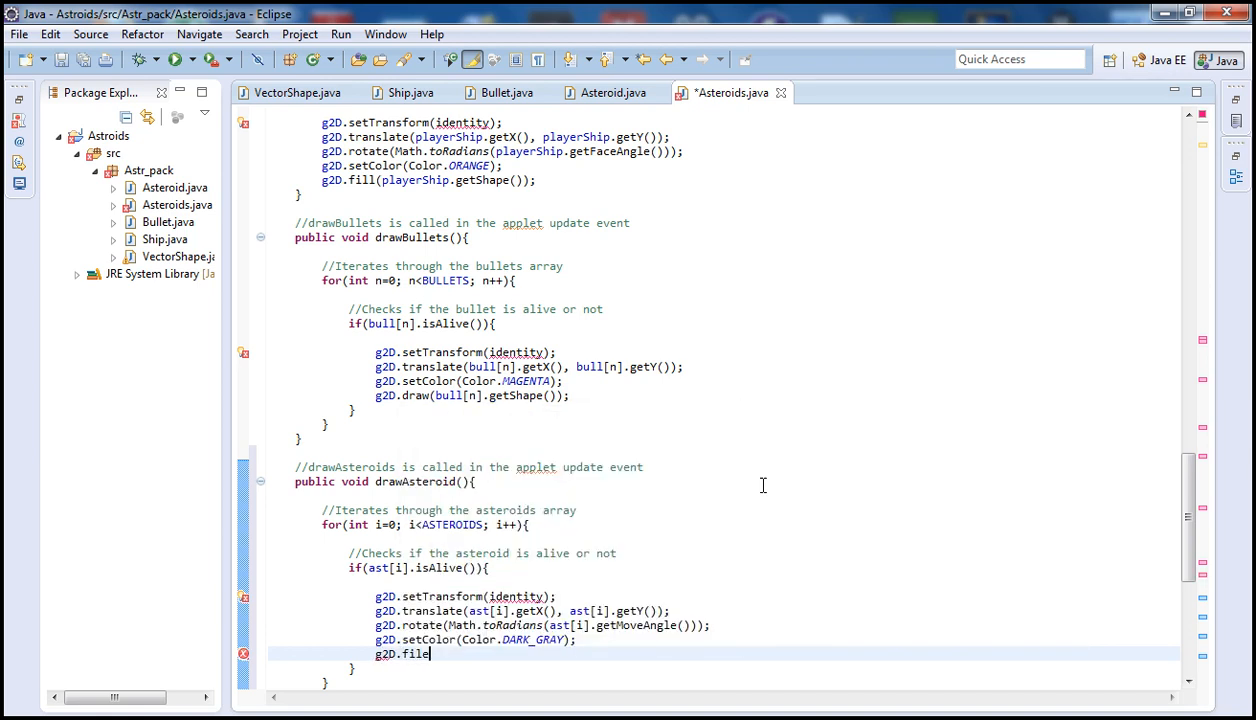
pyautogui.write('l()')
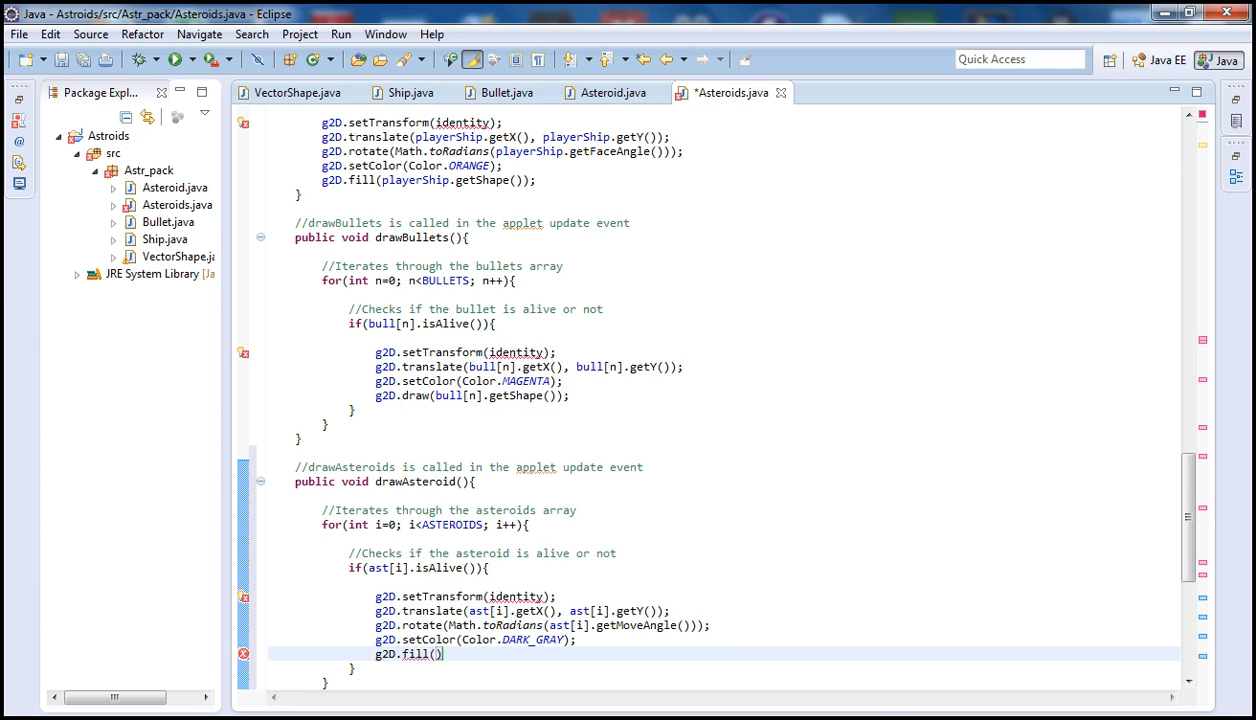
pyautogui.write('ast[i]')
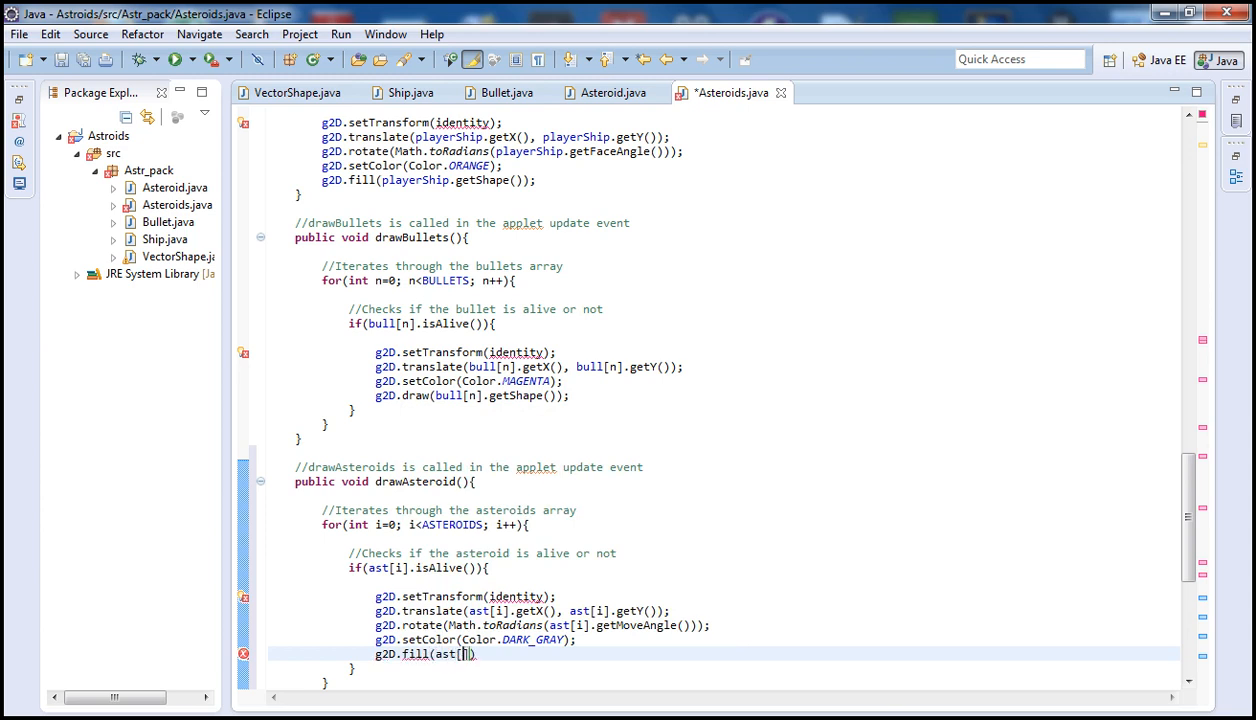
pyautogui.write('.getShape(')
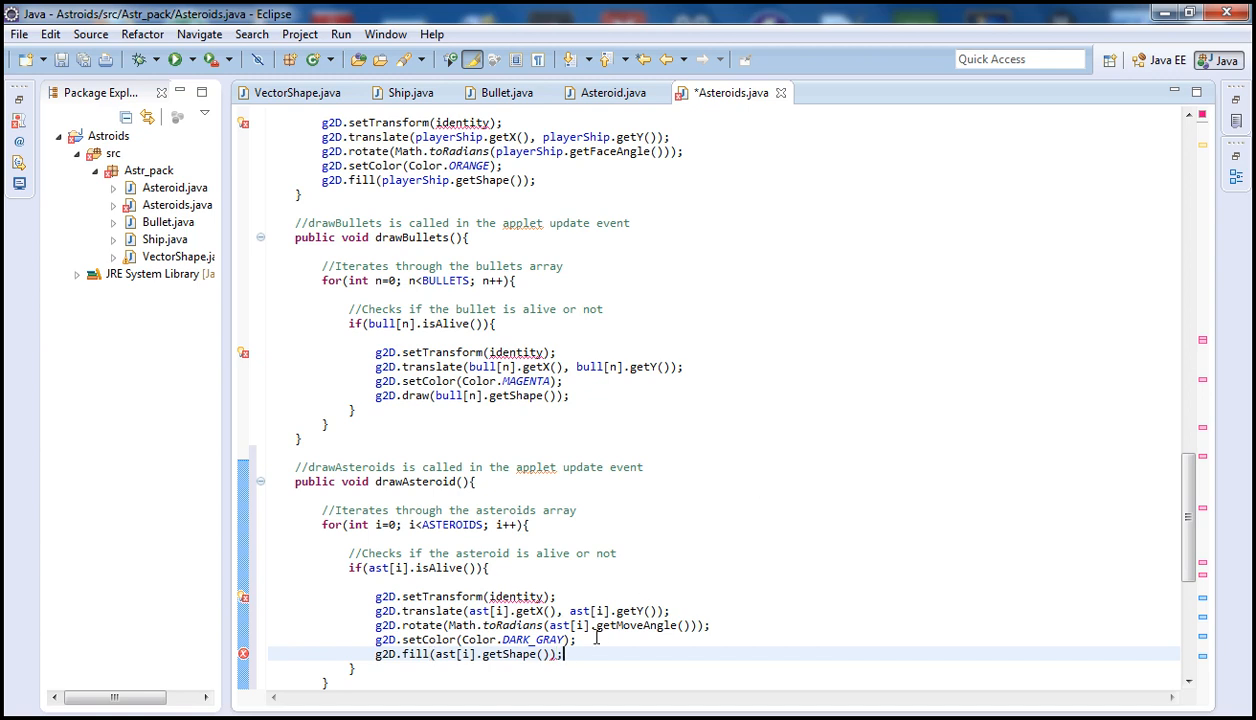
pyautogui.moveTo(398, 92)
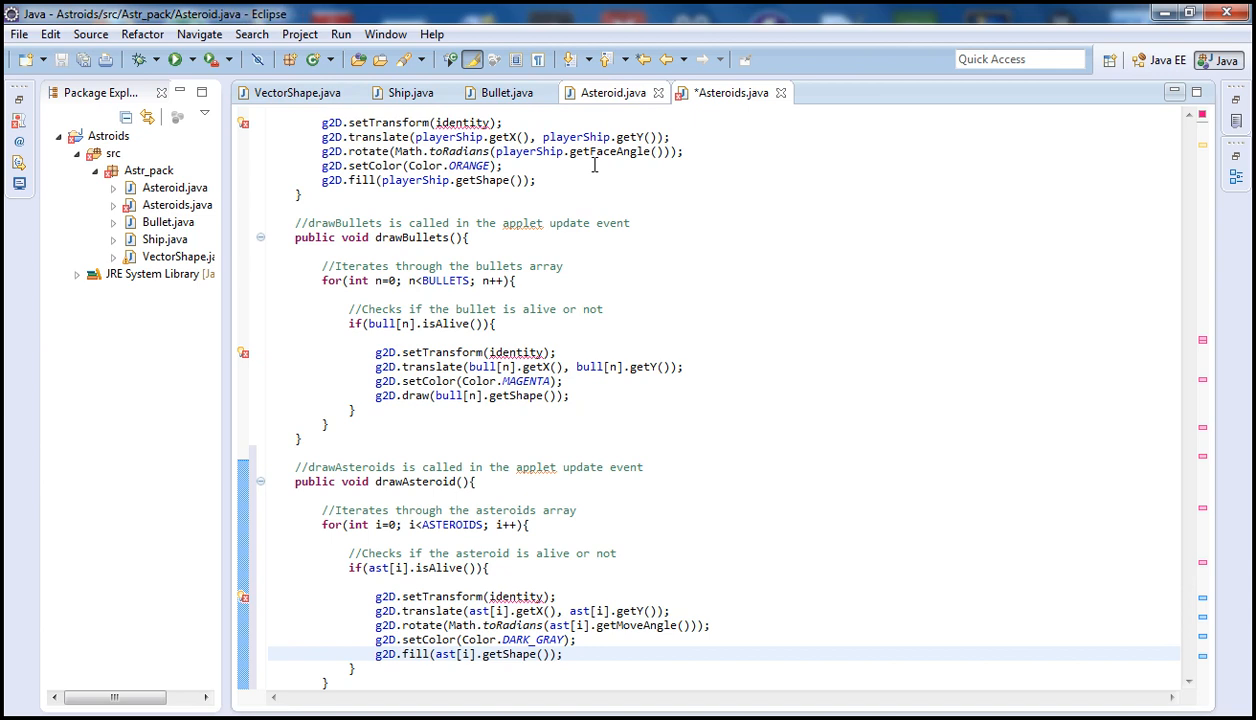
# Add the drawAsteroids(); call after drawBullets(); in update().
pyautogui.click(610, 92)
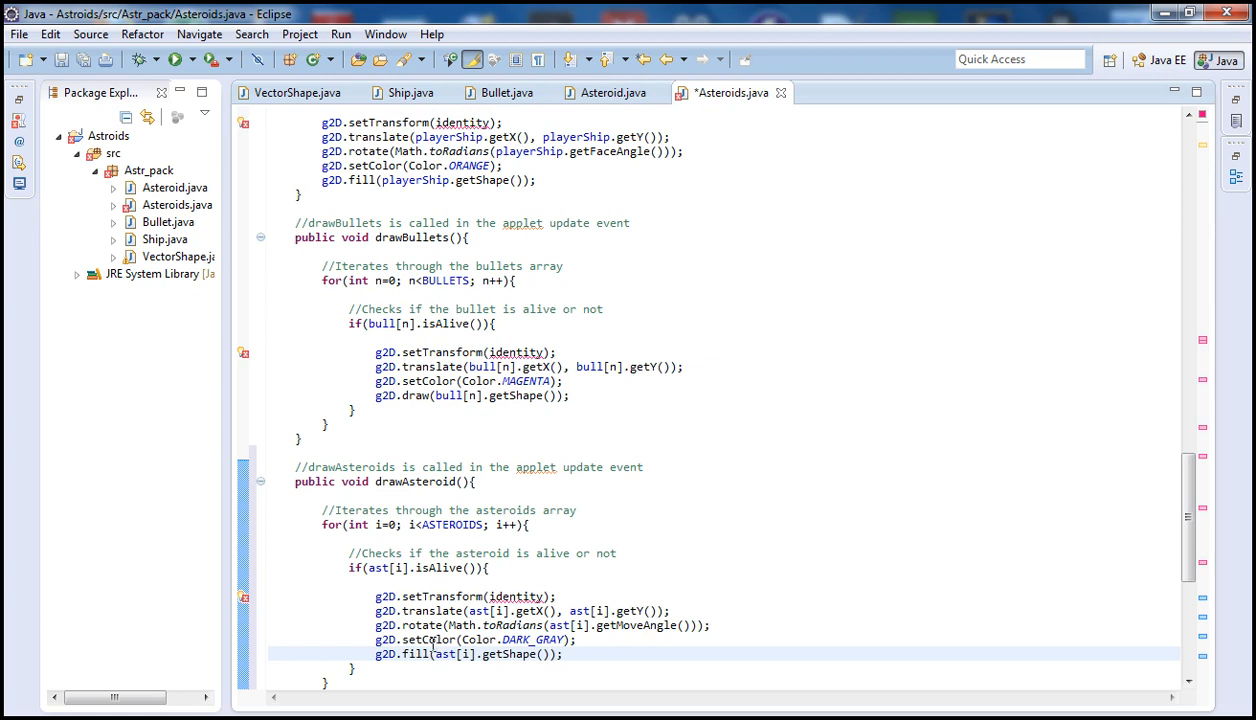
pyautogui.scroll(-3)
pyautogui.write('drawAsteroids();')
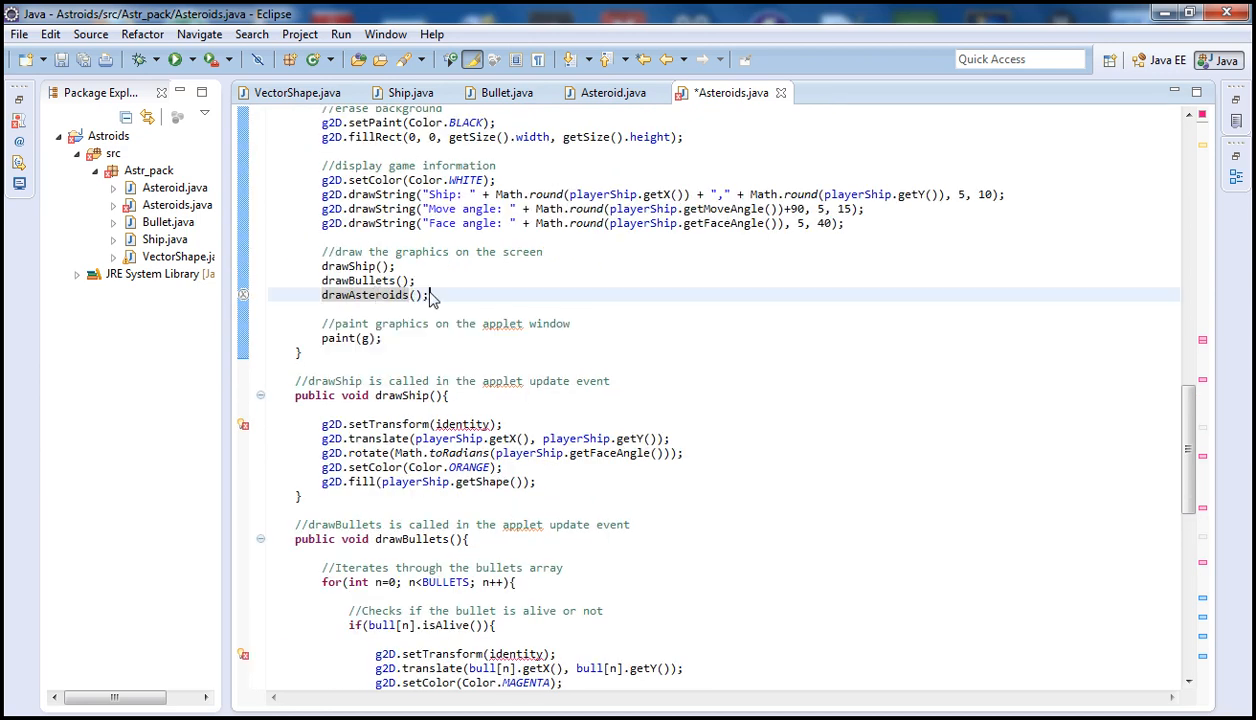
# Rename the method drawAsteroid() to drawAsteroids() so the call compiles.
pyautogui.scroll(-3)
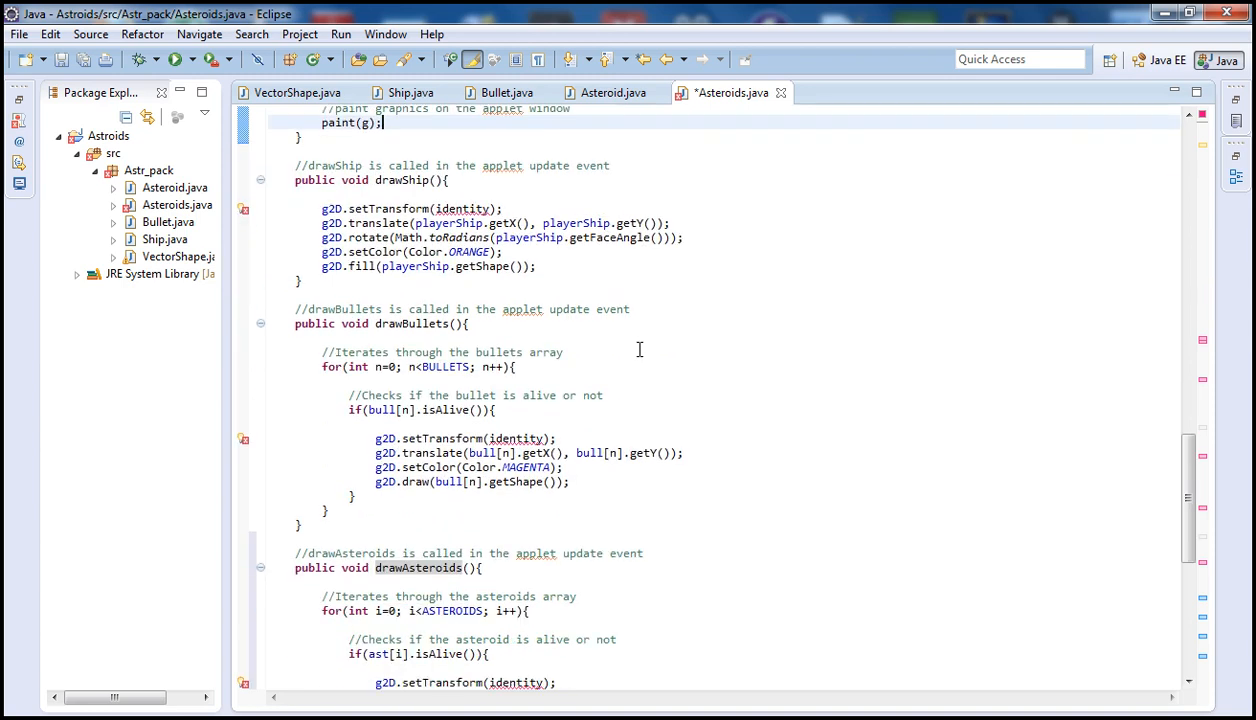
pyautogui.scroll(-3)
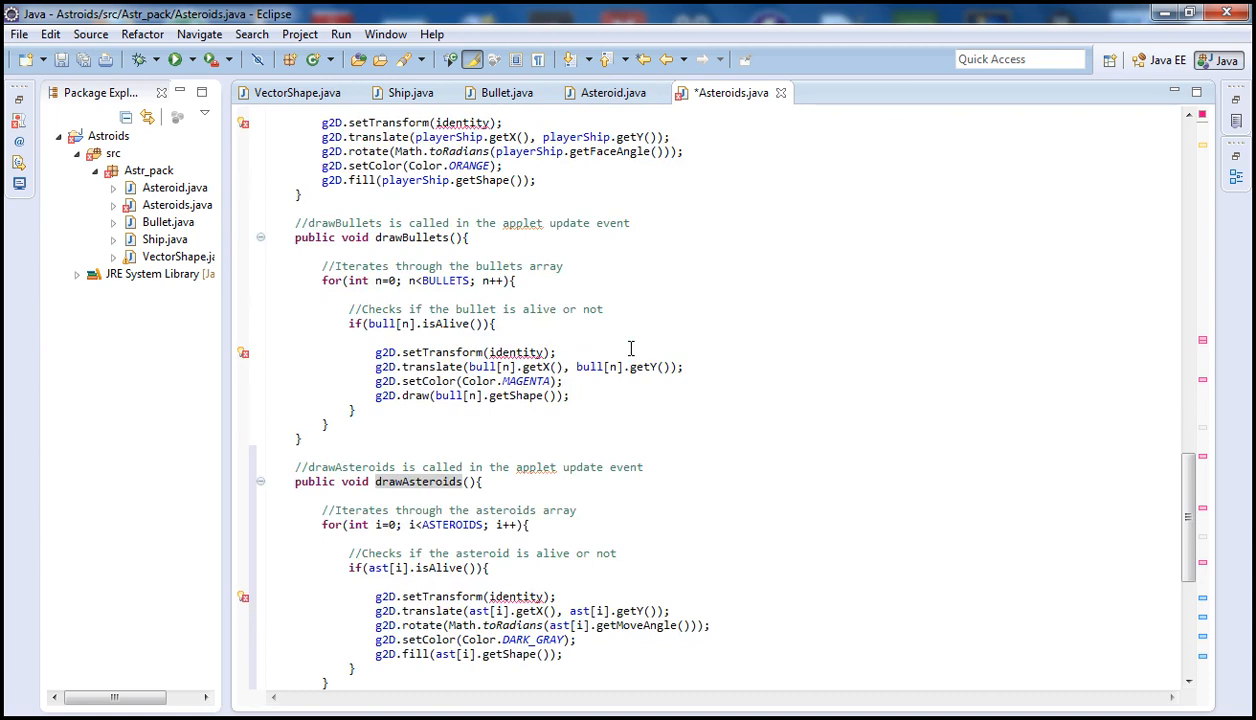
pyautogui.scroll(-3)
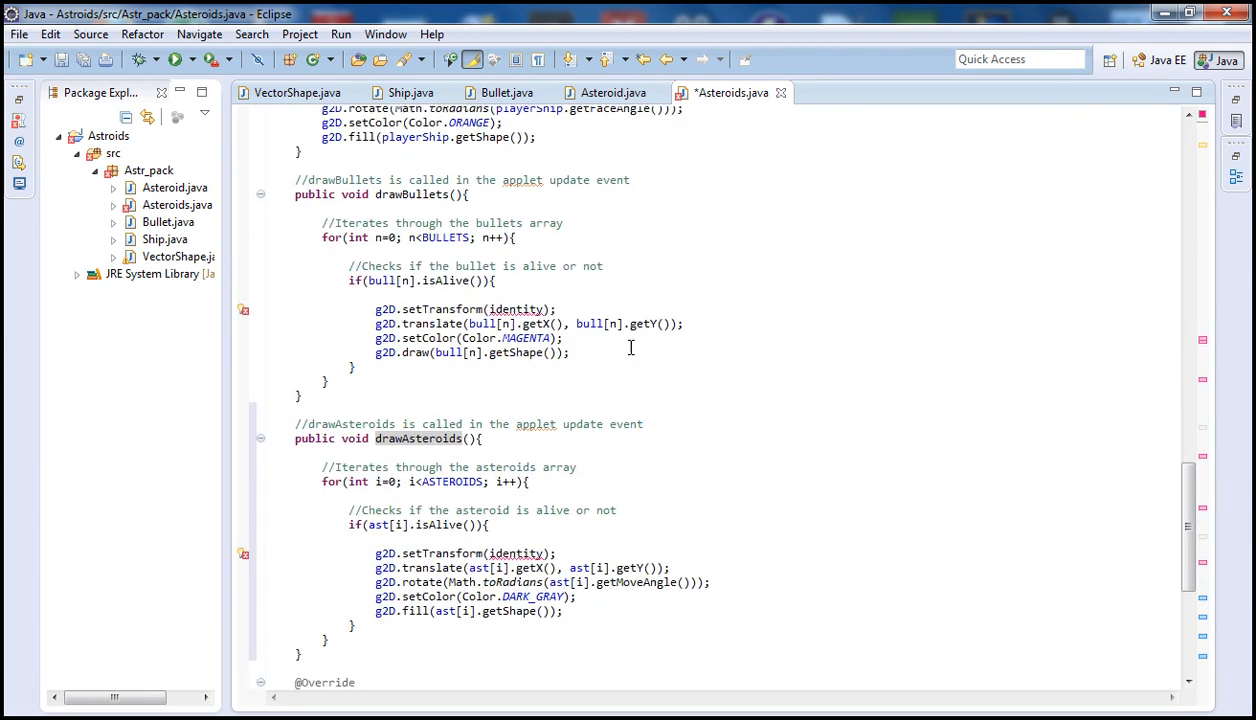
pyautogui.scroll(-3)
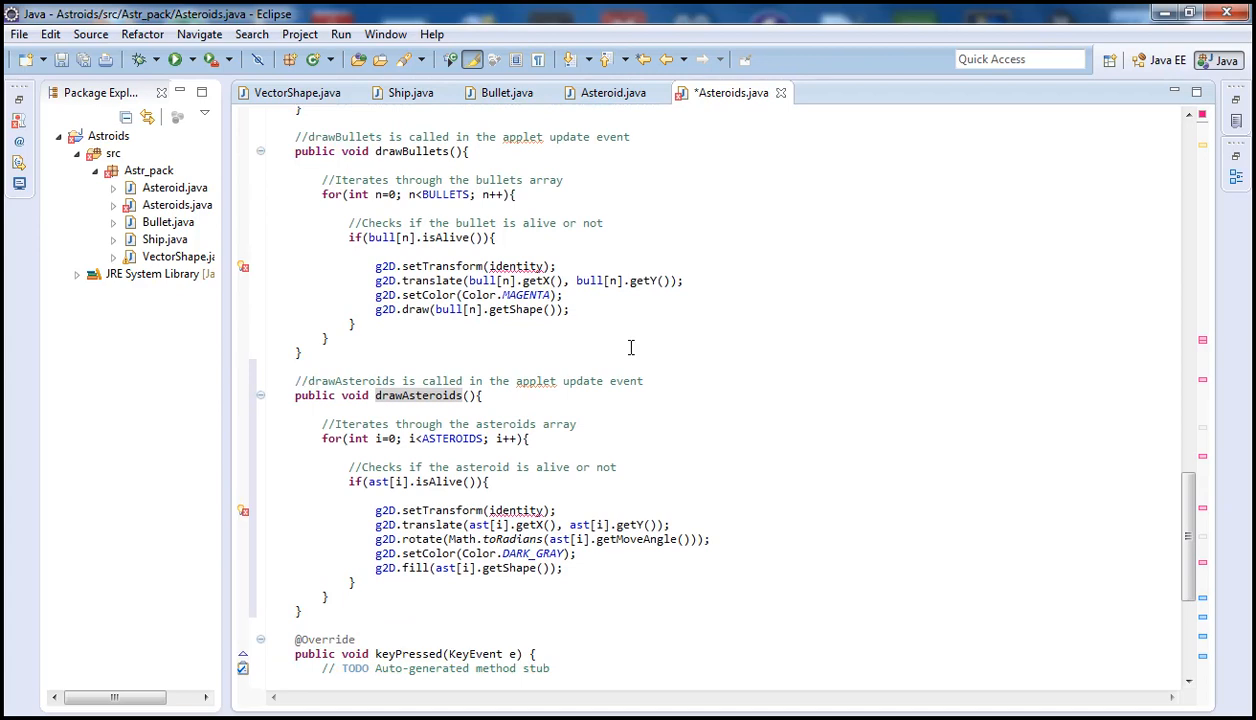
pyautogui.moveTo(629, 345)
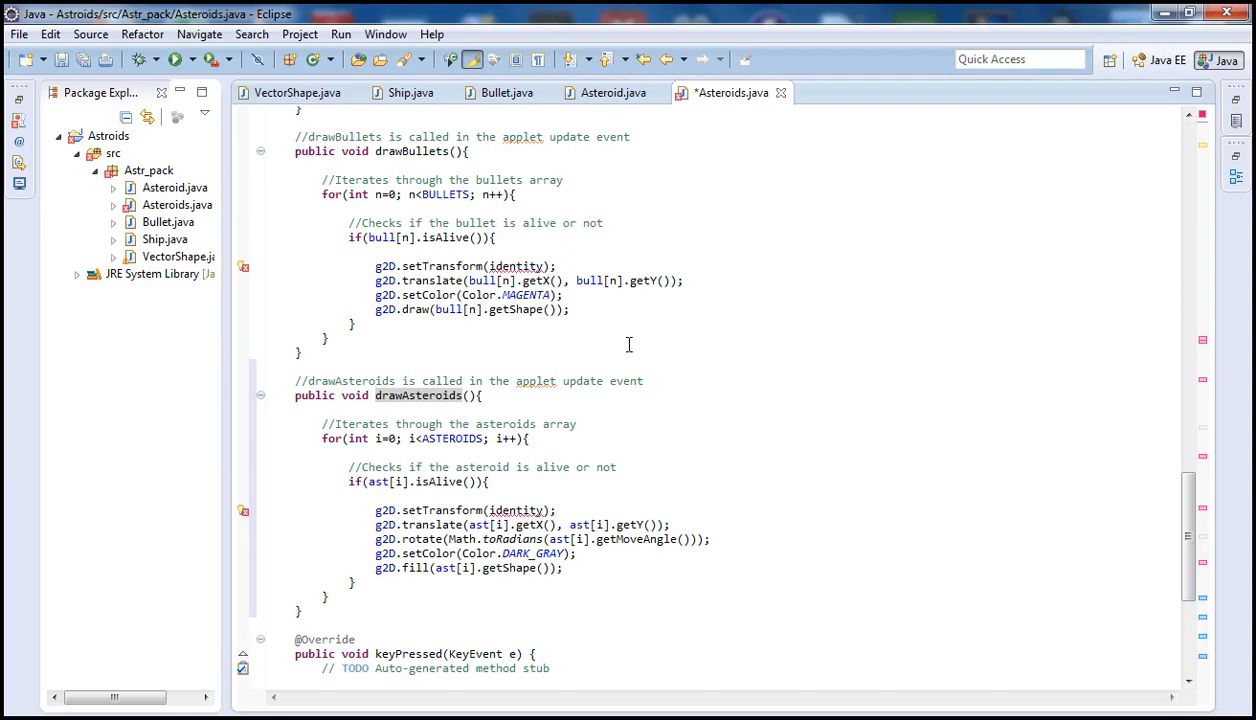
pyautogui.moveTo(610, 358)
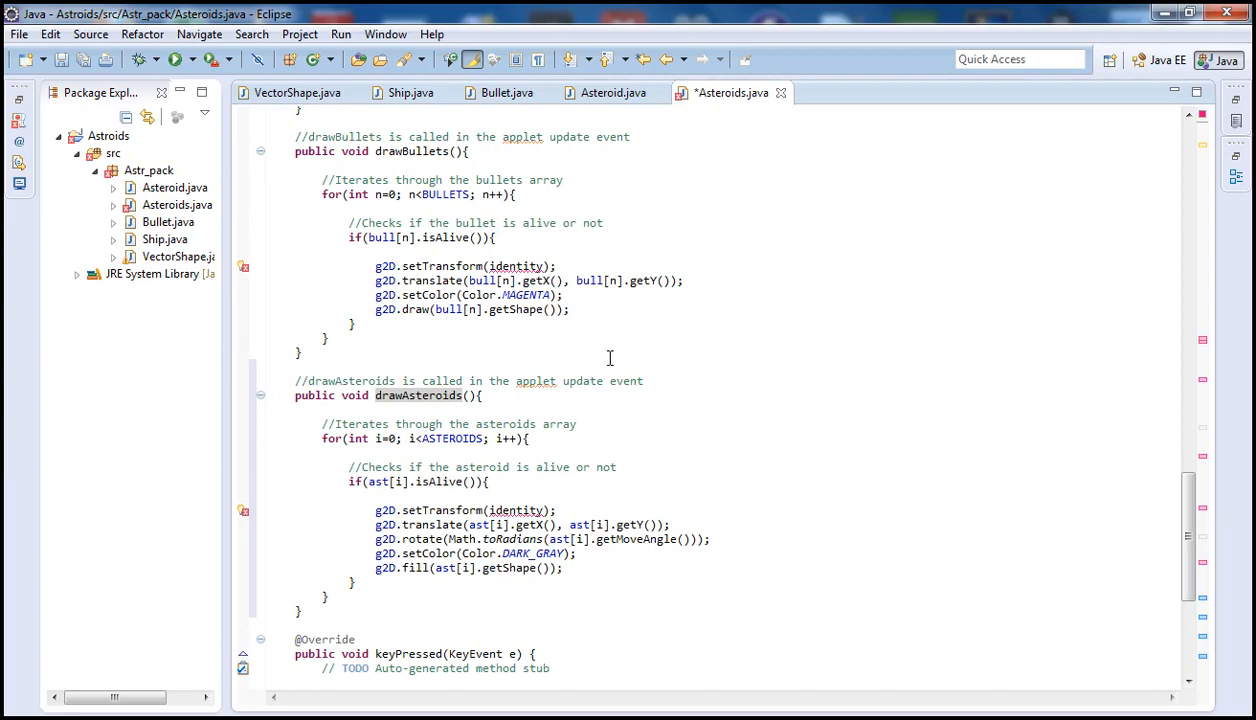